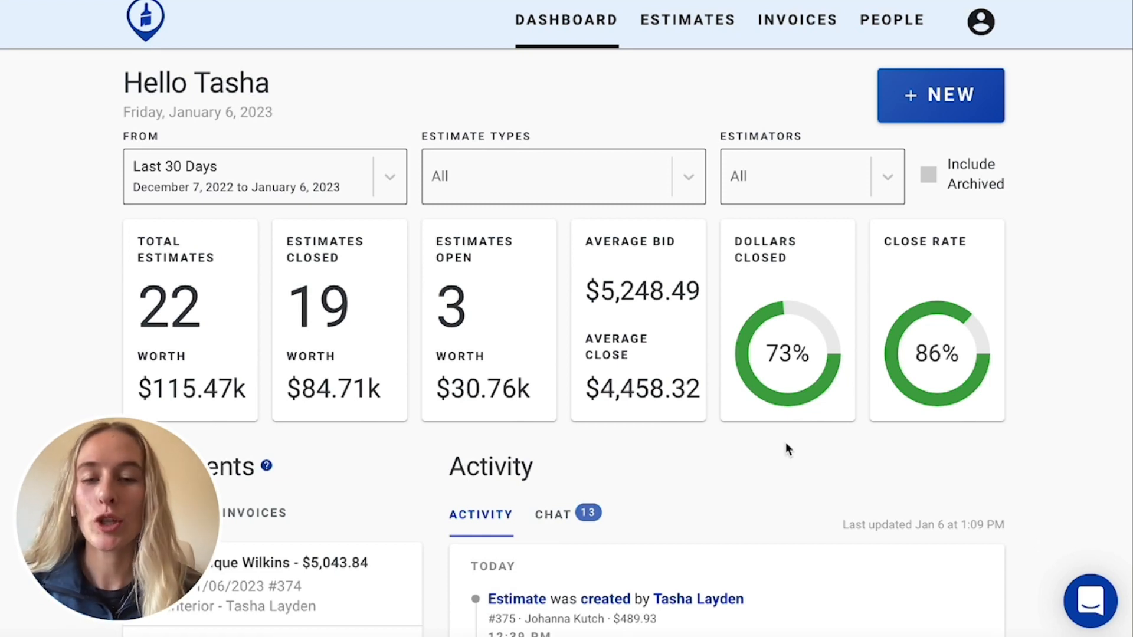
mouse_move(710, 72)
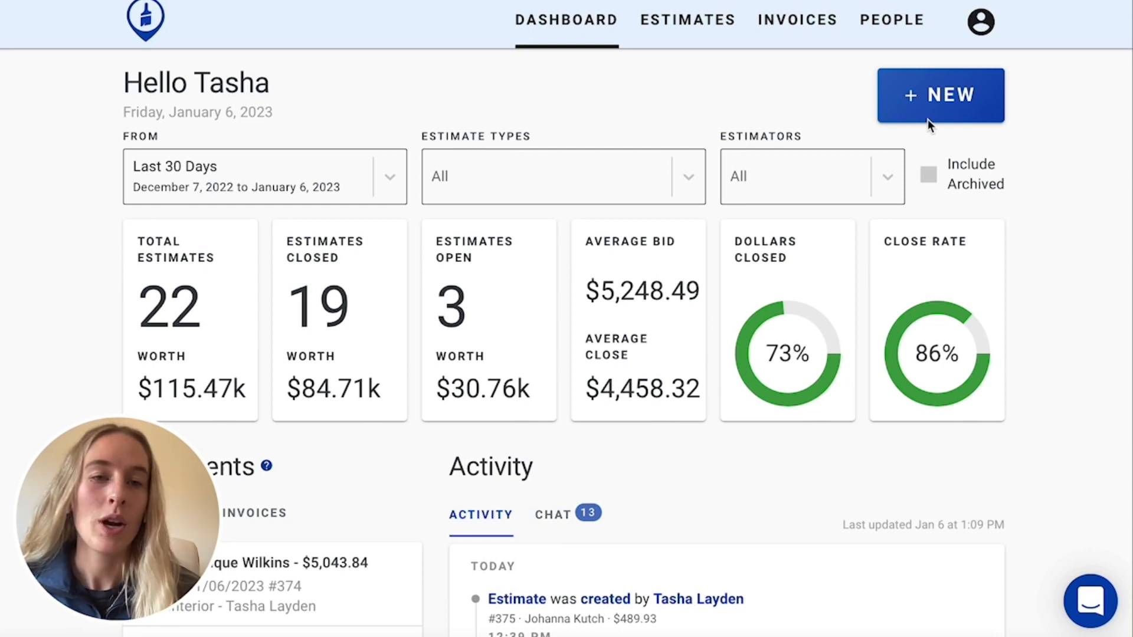
Step: Create a new estimate and choose the Interior type
click(940, 94)
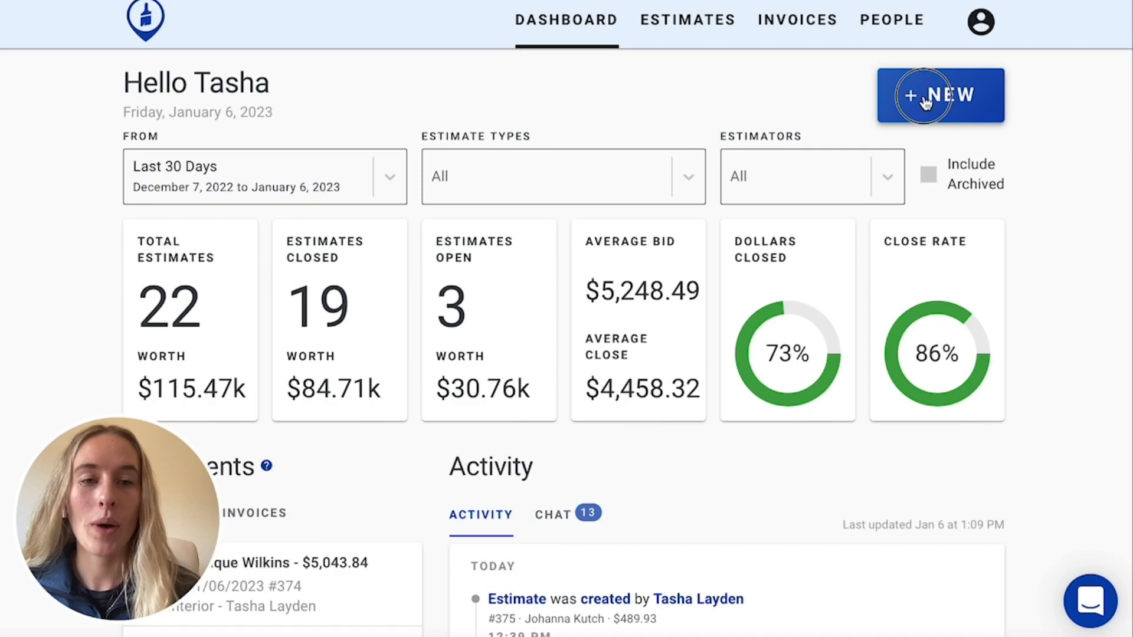
click(940, 94)
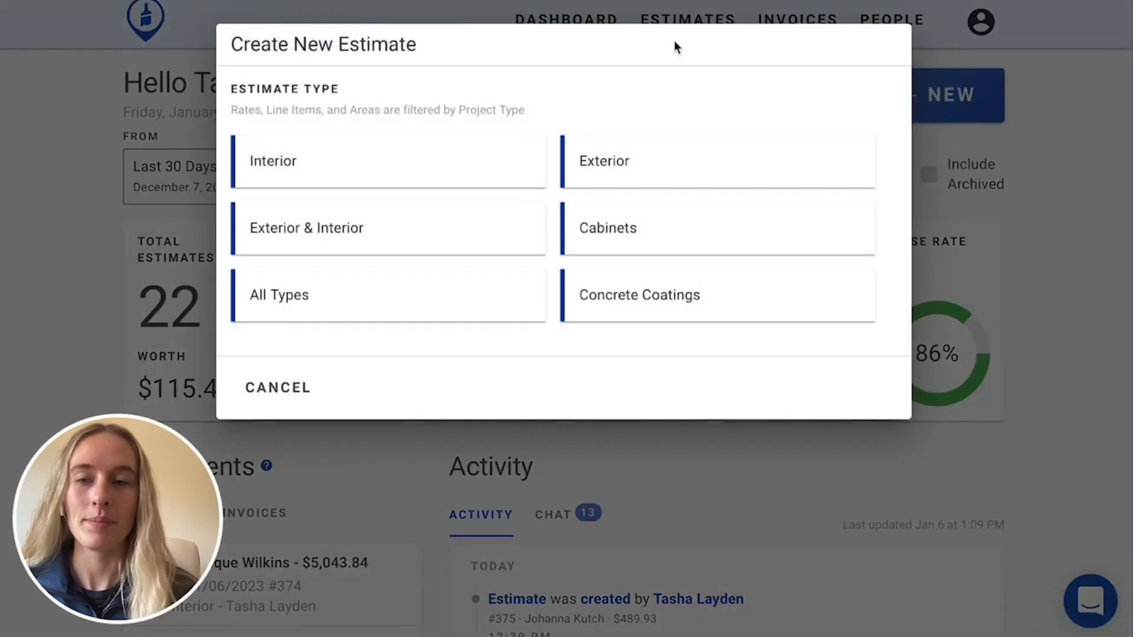
mouse_move(344, 92)
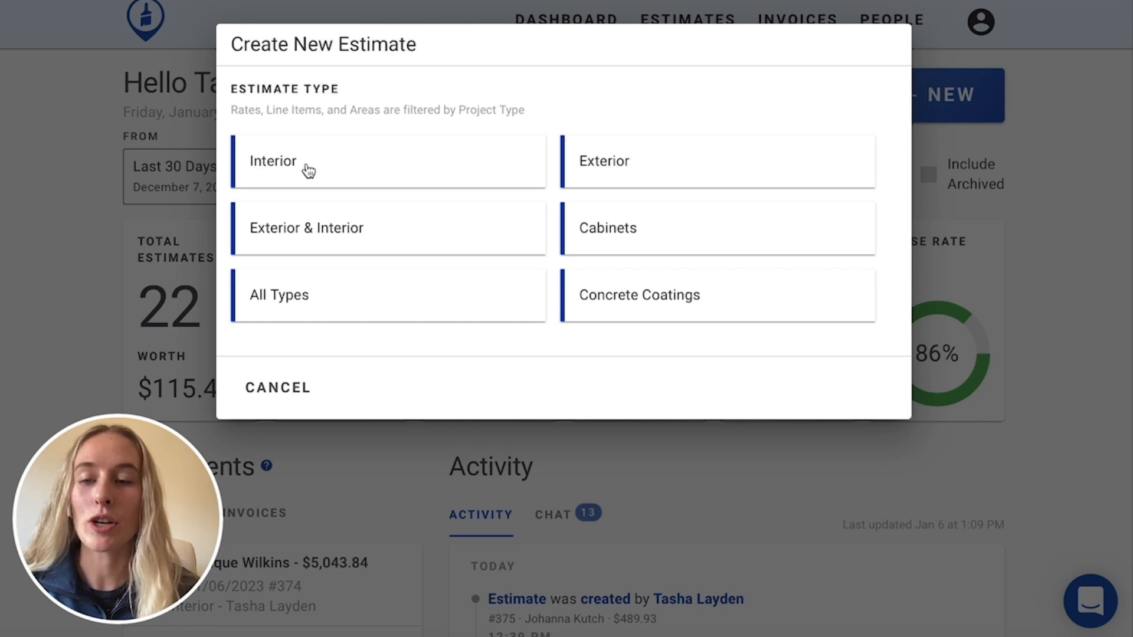
click(273, 161)
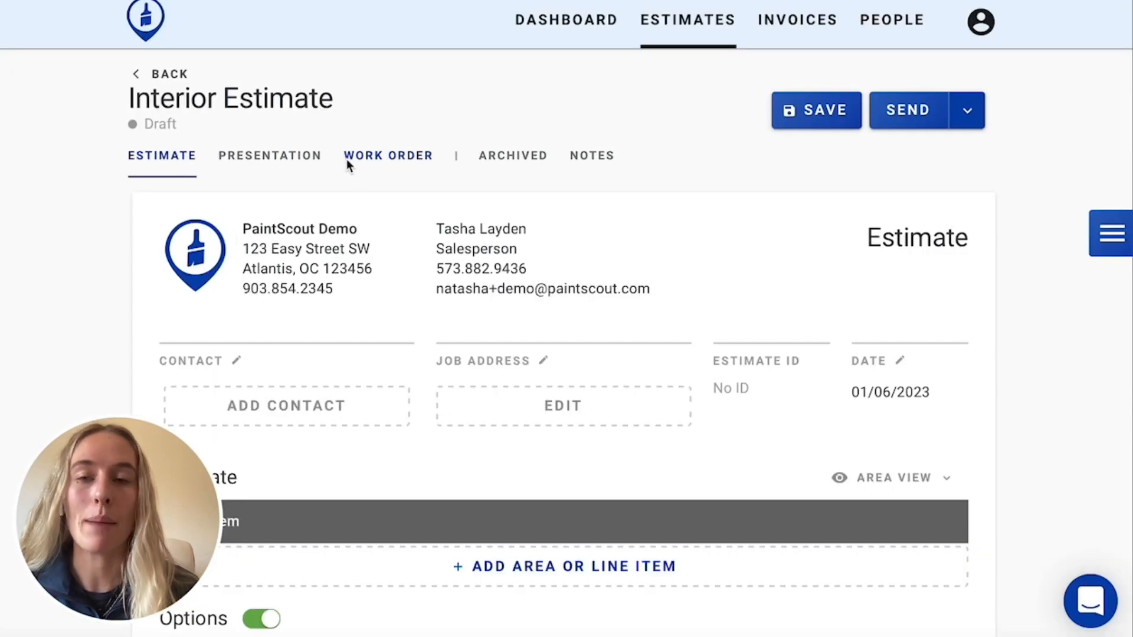
scroll(down, 3)
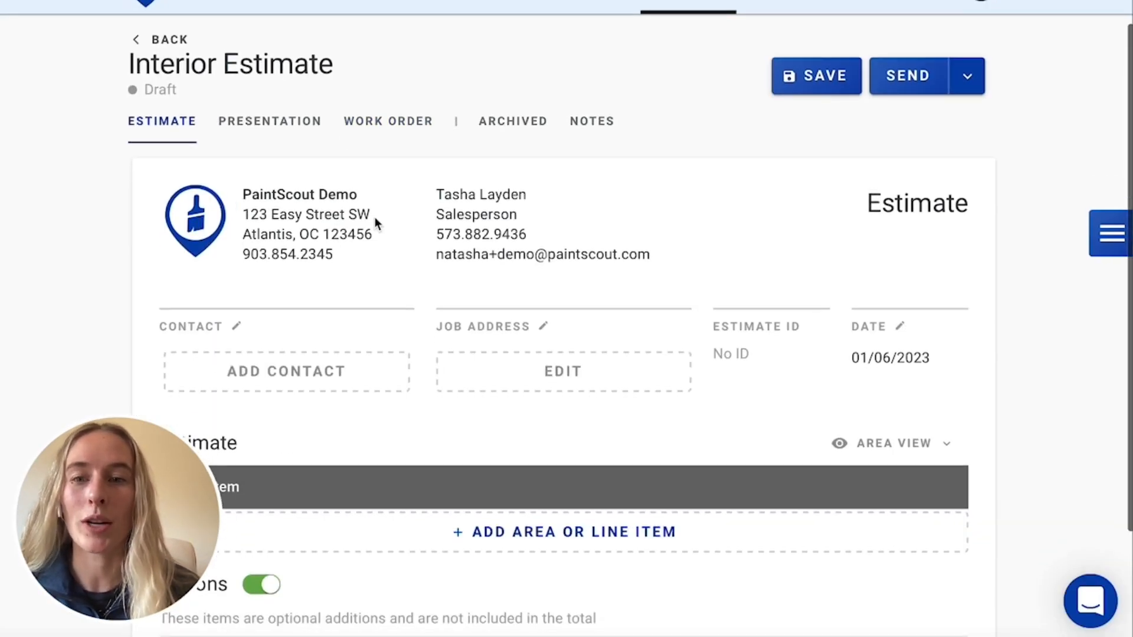
scroll(down, 3)
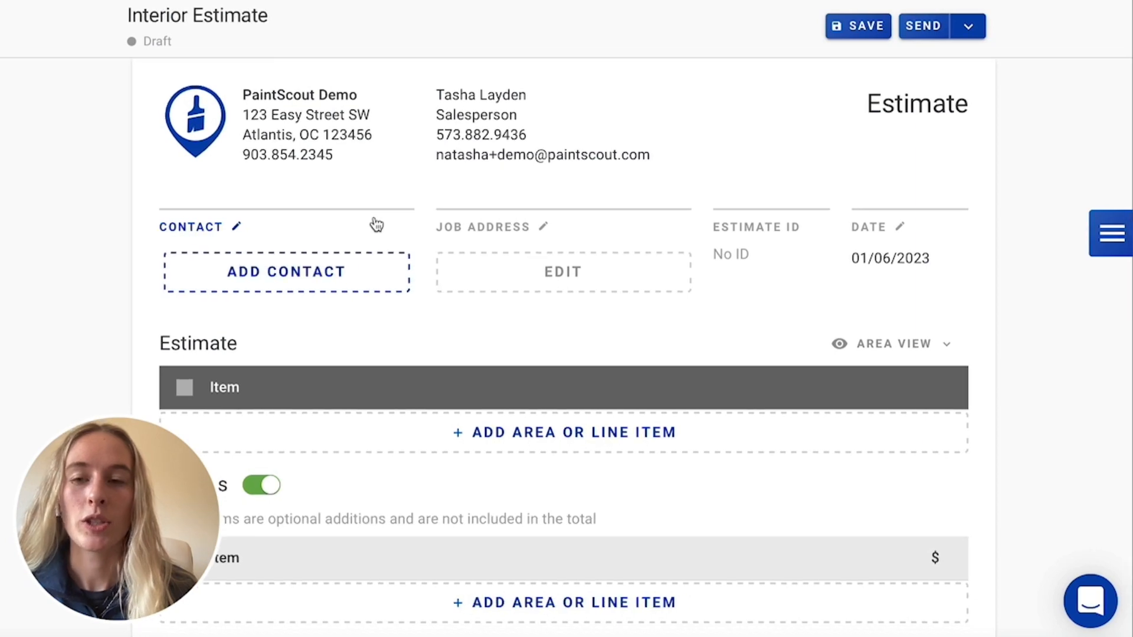
click(285, 271)
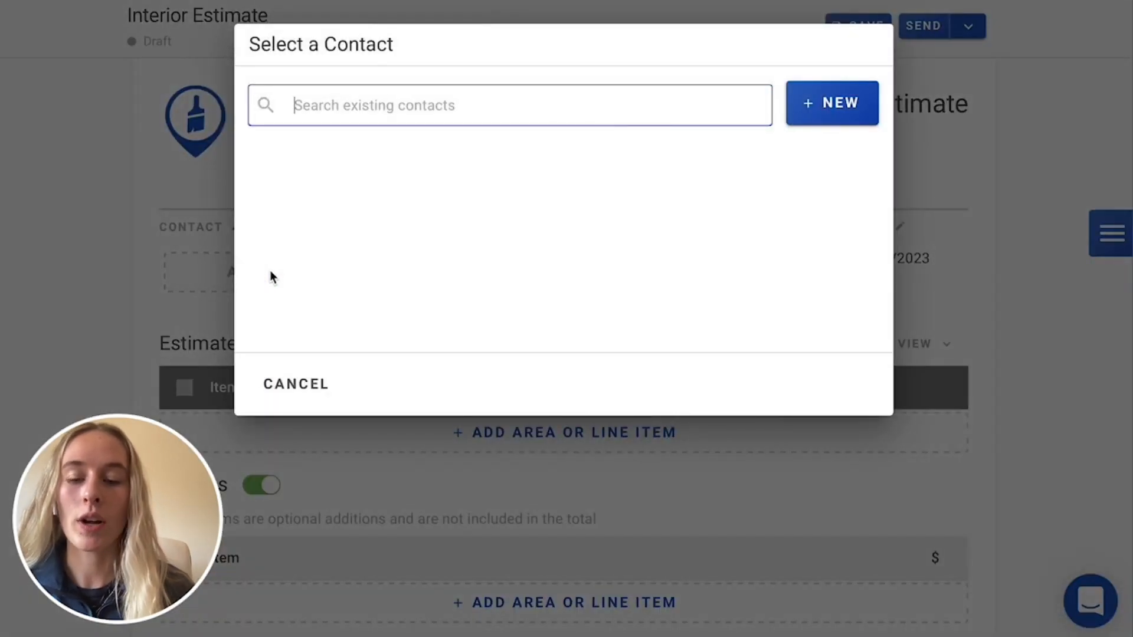
text(j)
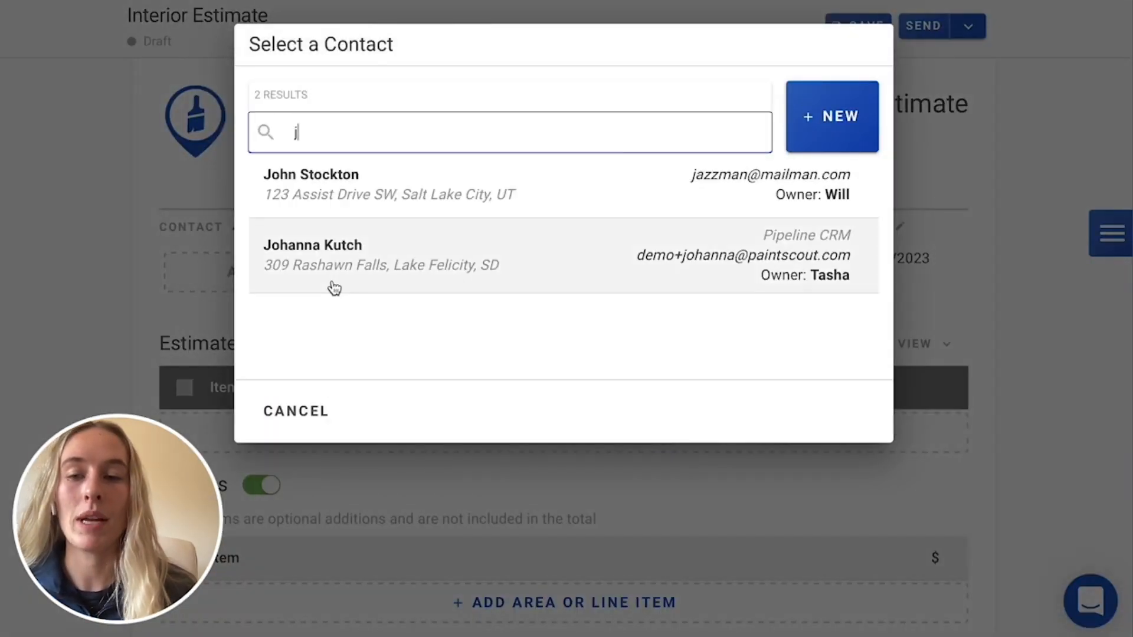
click(313, 254)
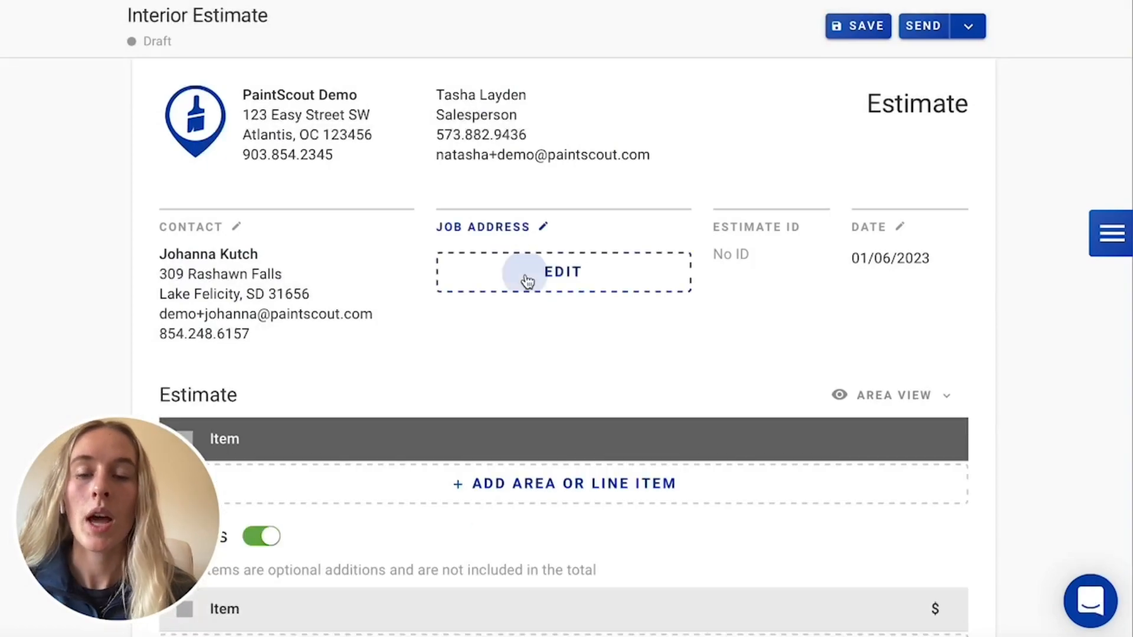
click(562, 271)
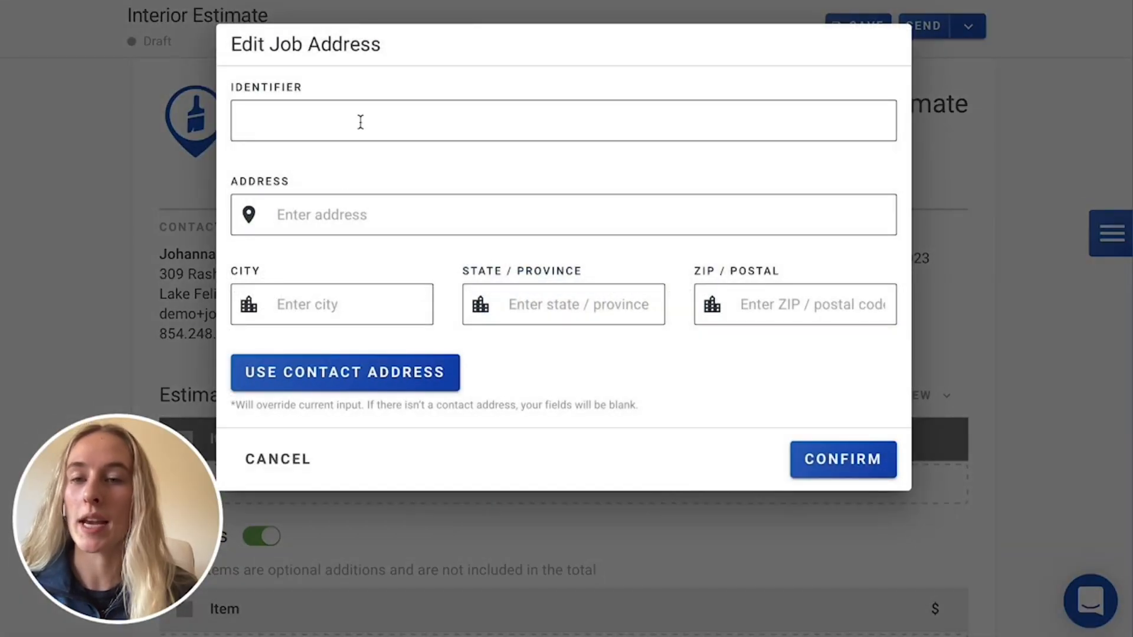
click(345, 373)
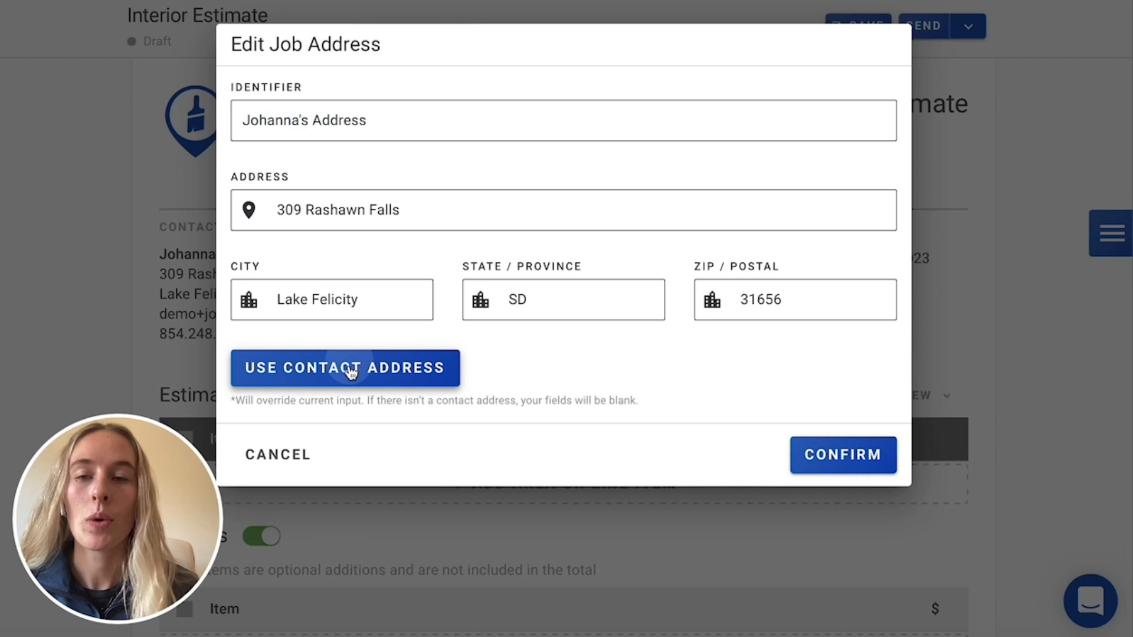
mouse_move(675, 424)
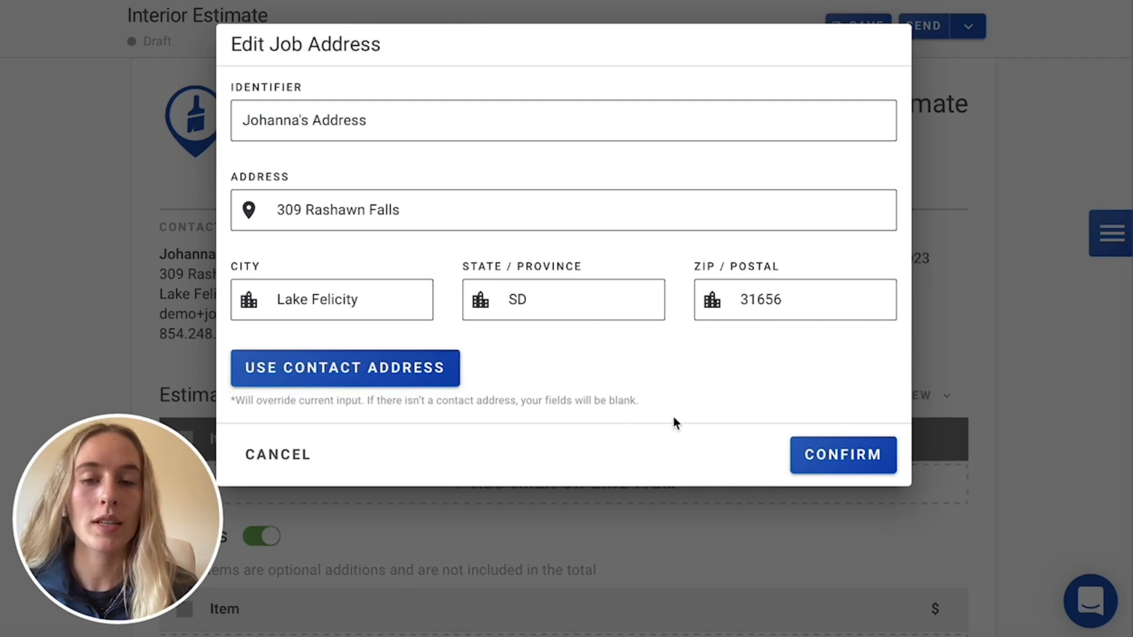
click(843, 454)
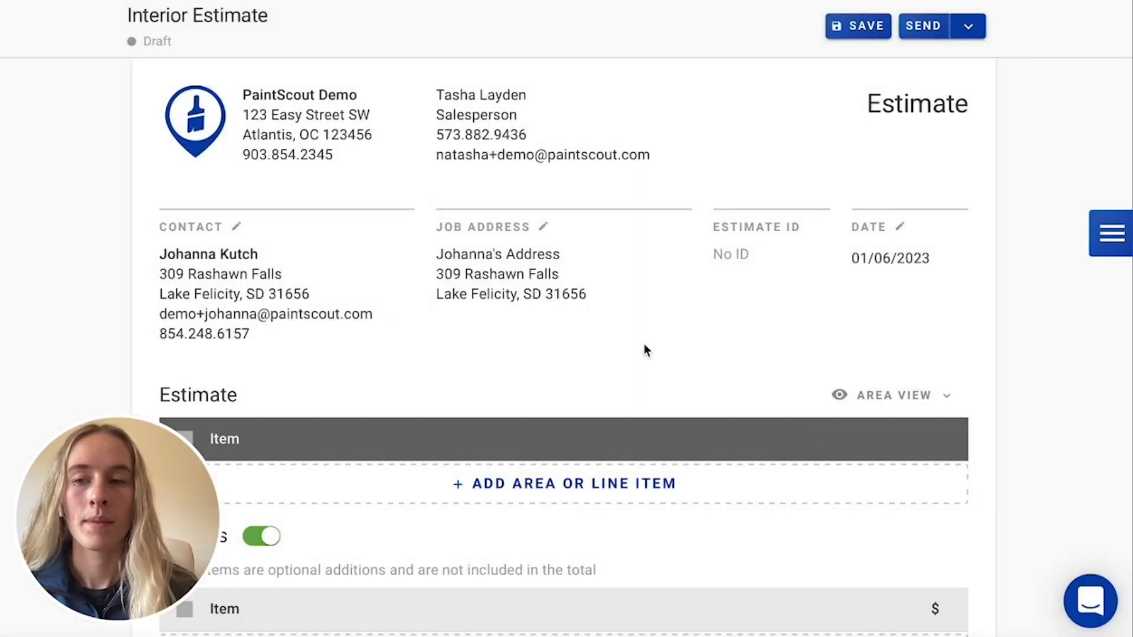
scroll(down, 3)
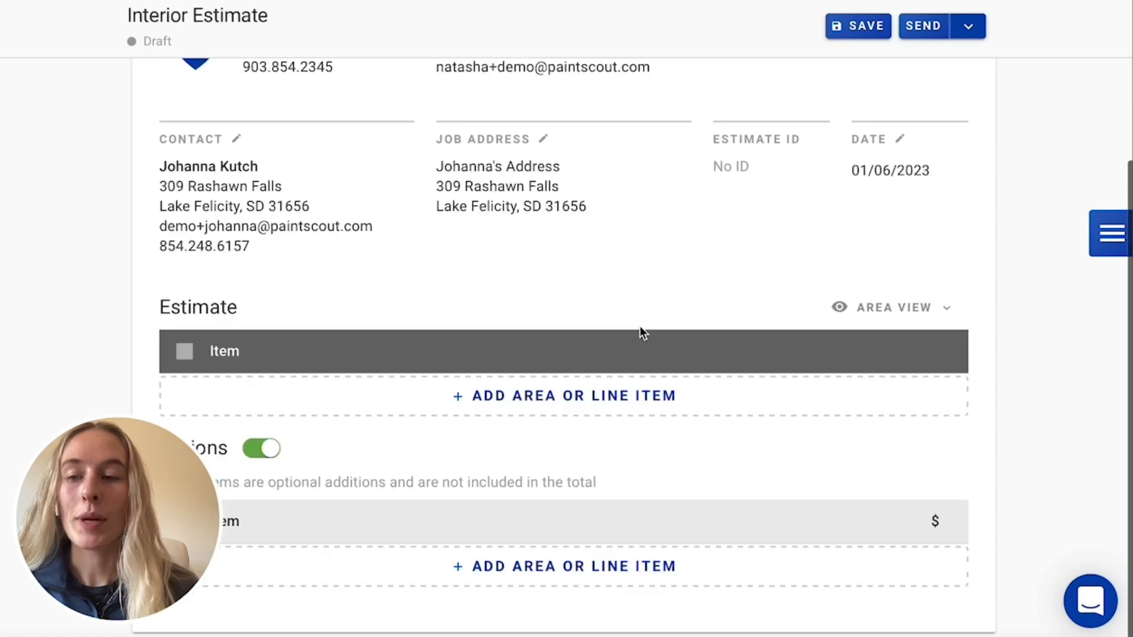
mouse_move(627, 351)
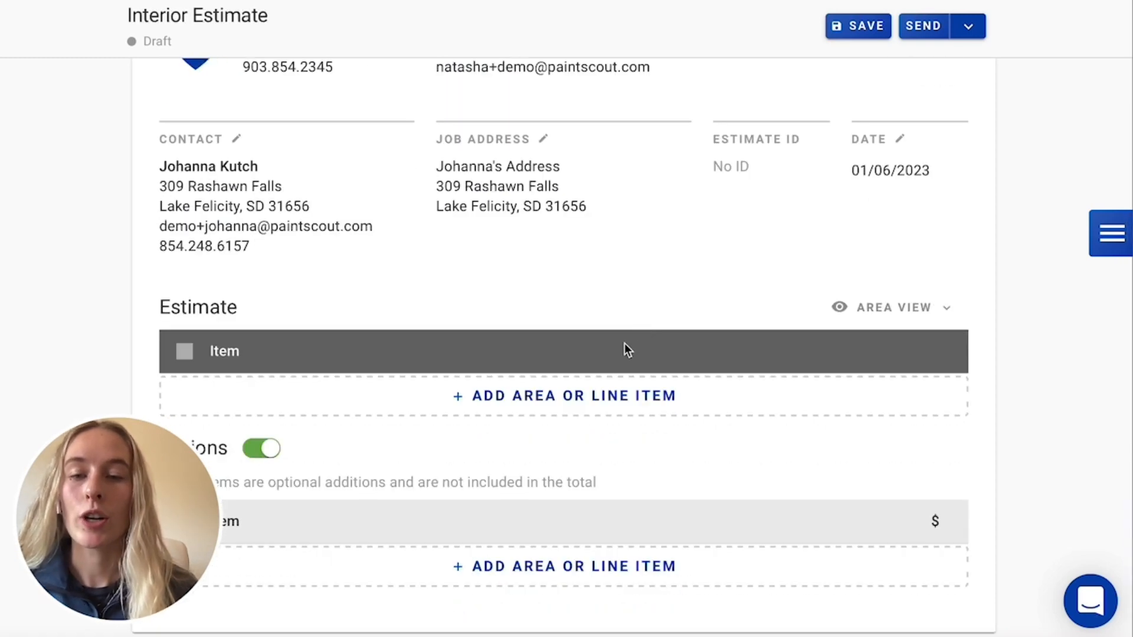
Step: Choose to add an Area to the estimate, bringing up the room list
click(564, 395)
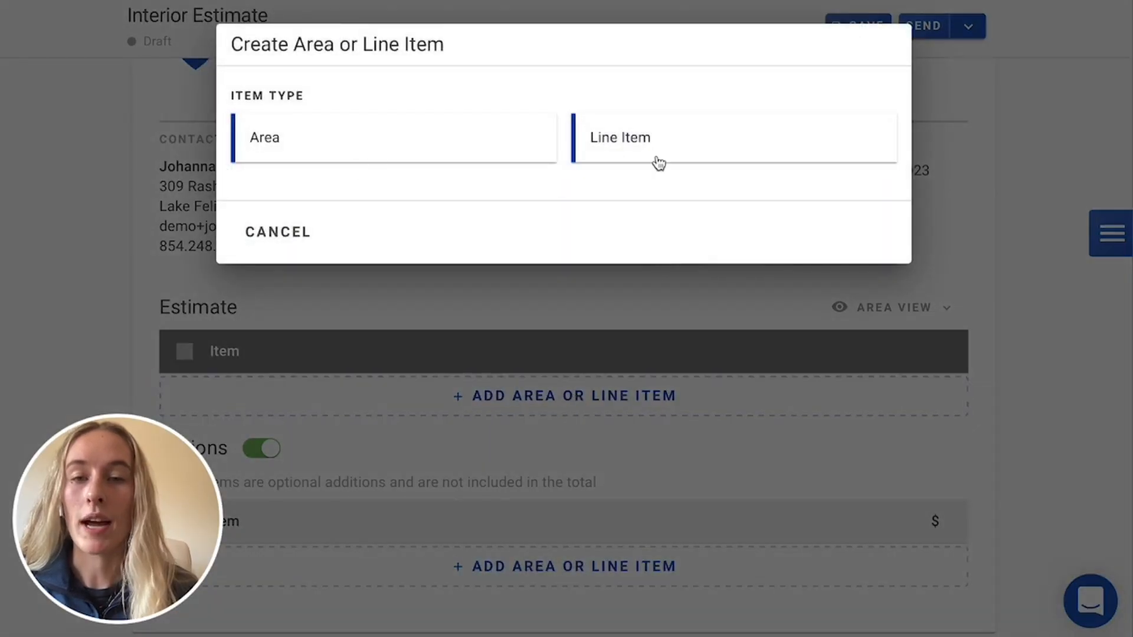
mouse_move(364, 152)
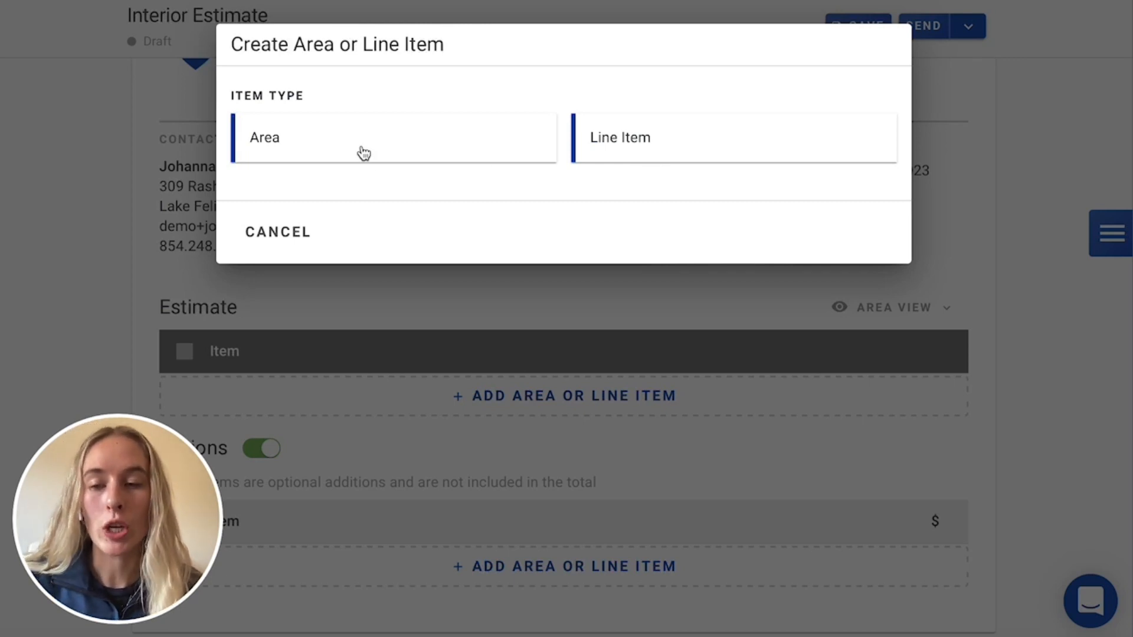
click(393, 138)
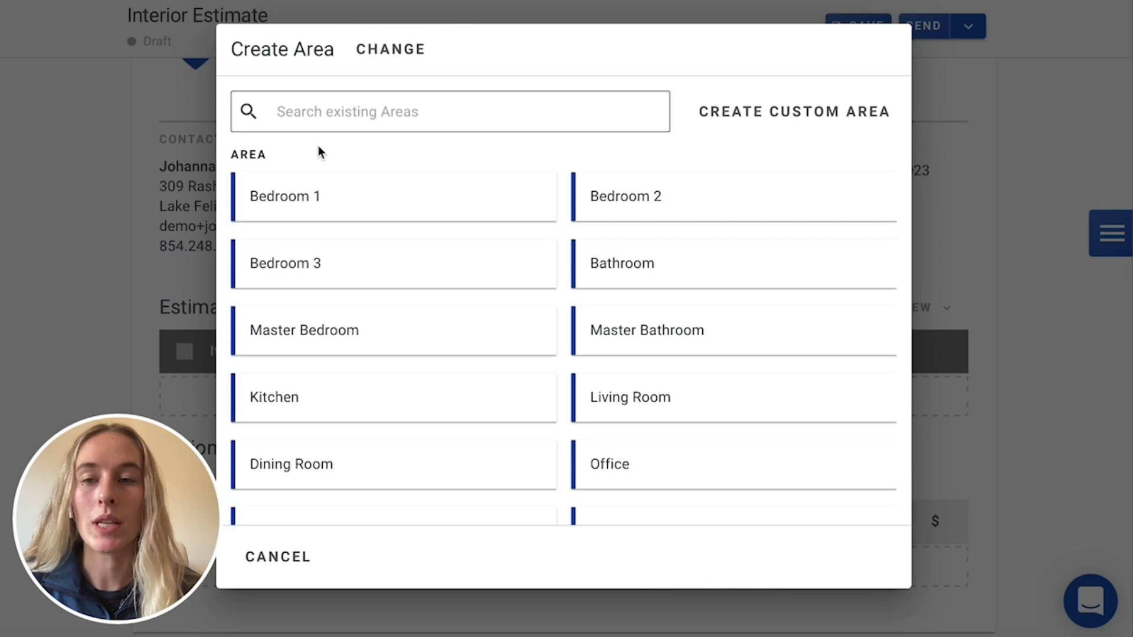
mouse_move(429, 203)
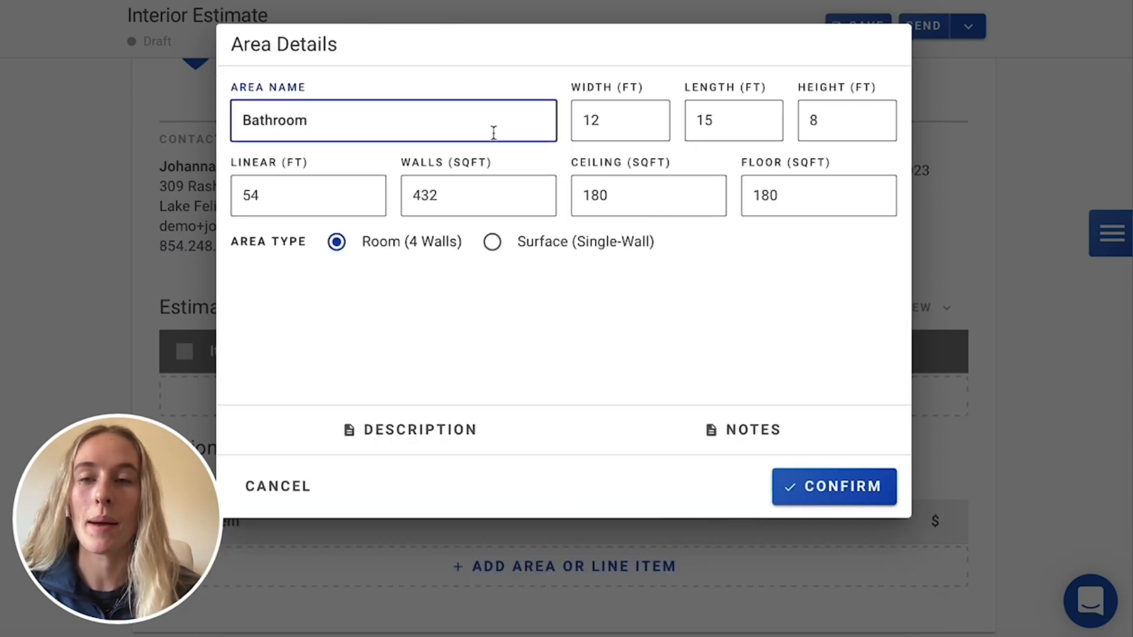
Step: Set the Bathroom to 5.5 ft width and length, keep 8 ft height, and confirm
click(619, 120)
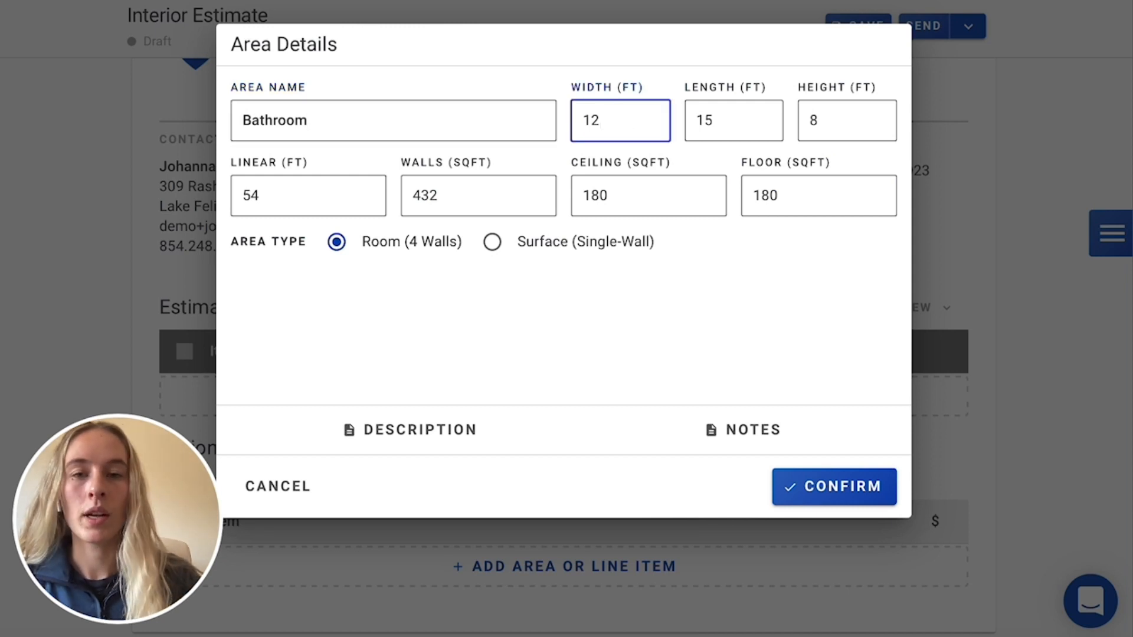
text(5.5)
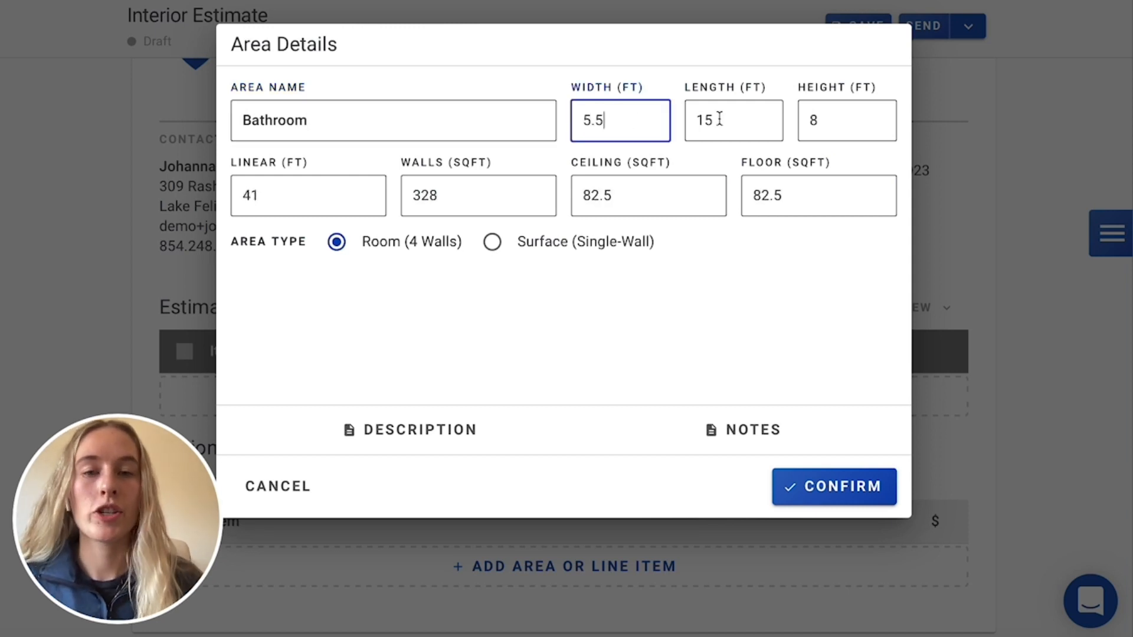
text(5.5)
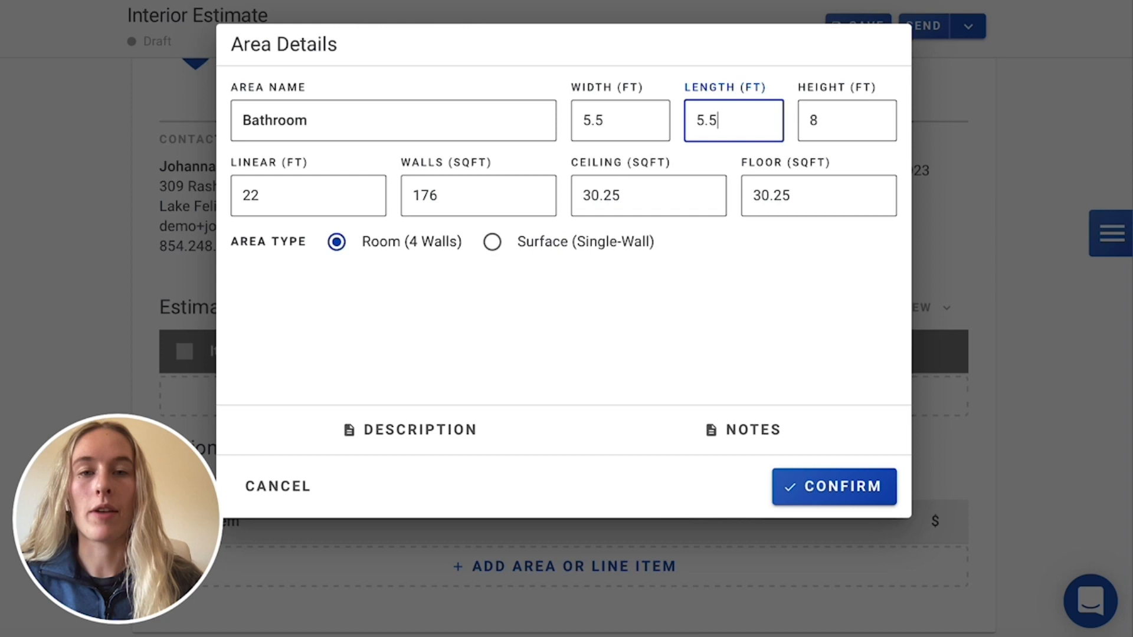
click(845, 120)
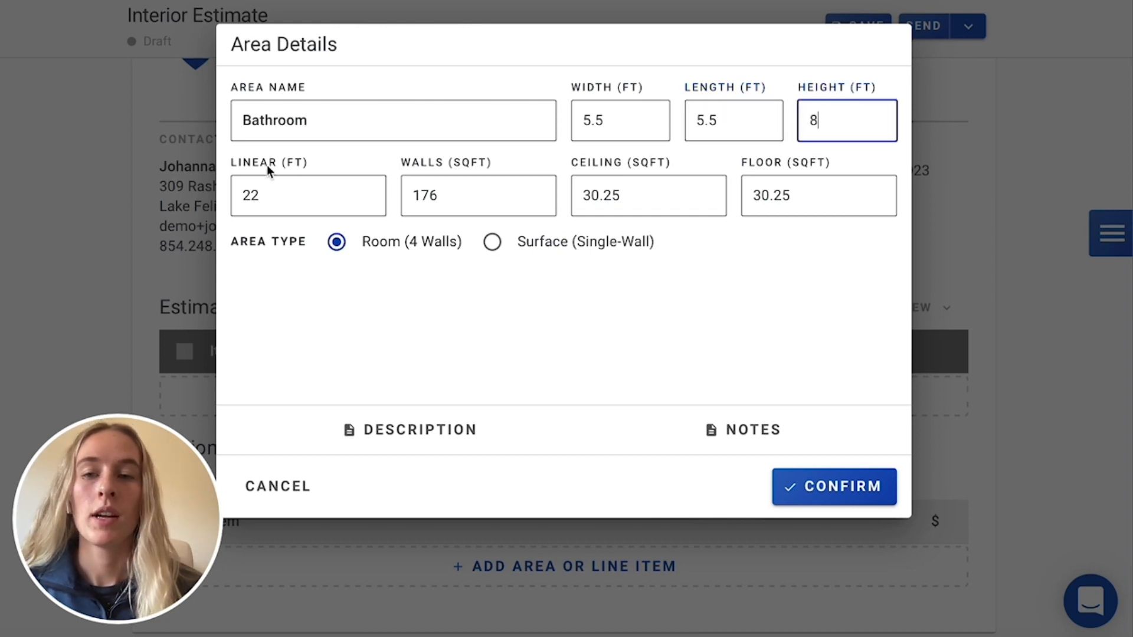
mouse_move(675, 192)
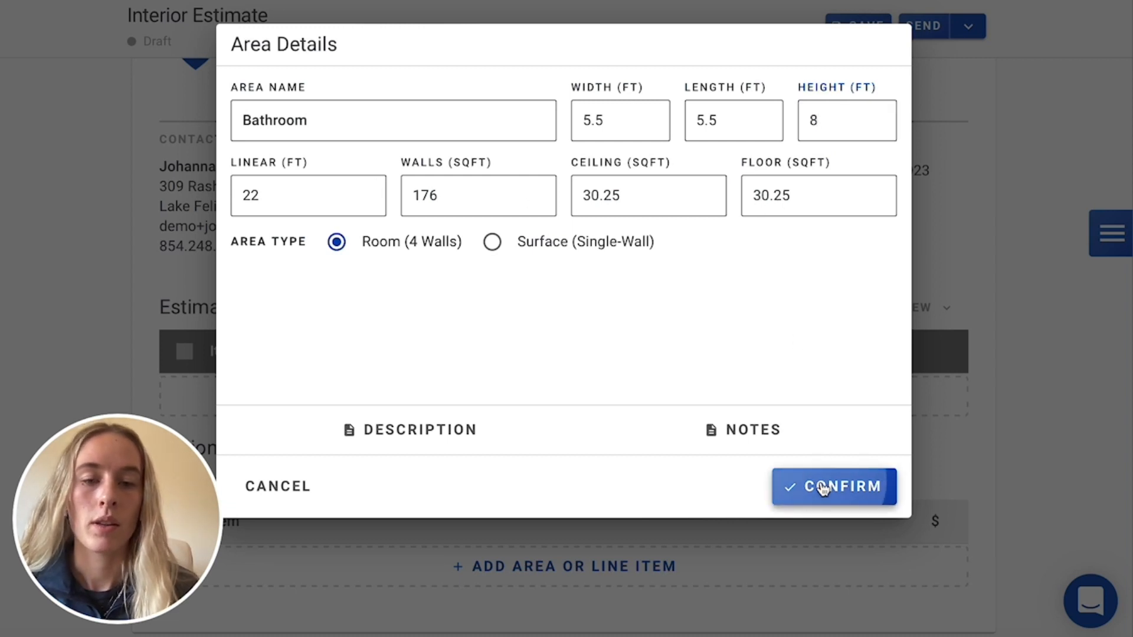
click(833, 486)
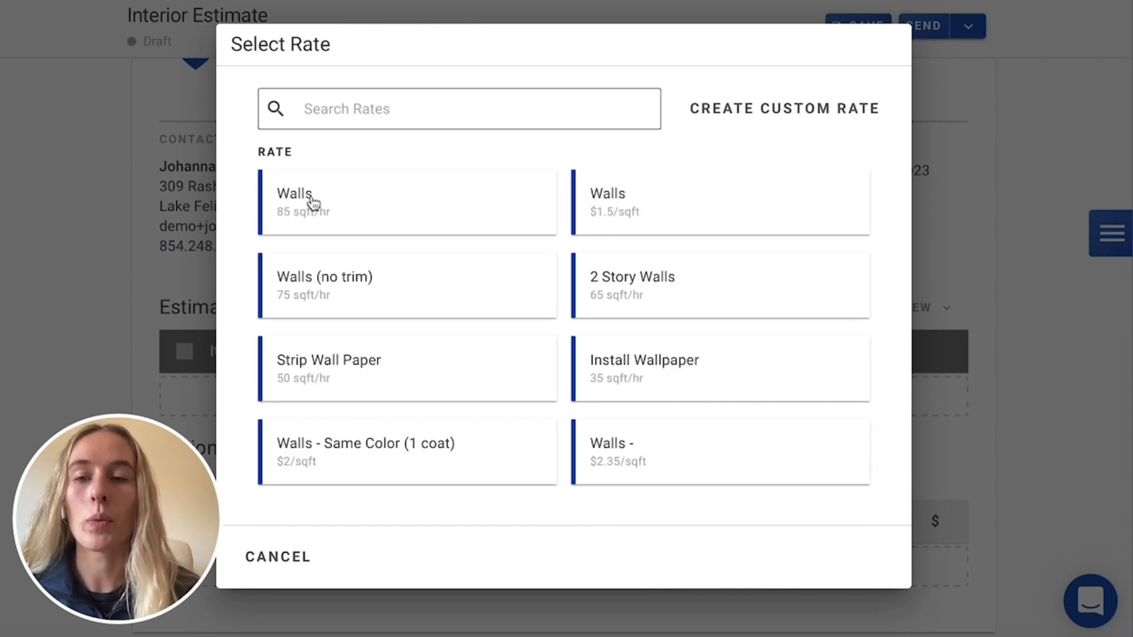
mouse_move(296, 273)
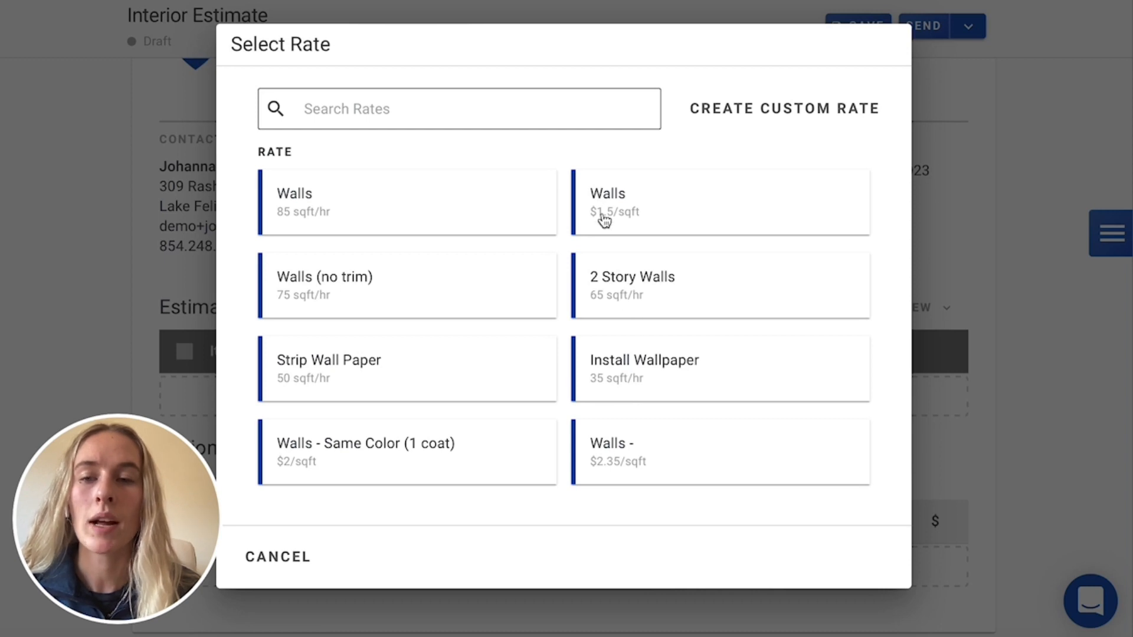
mouse_move(496, 193)
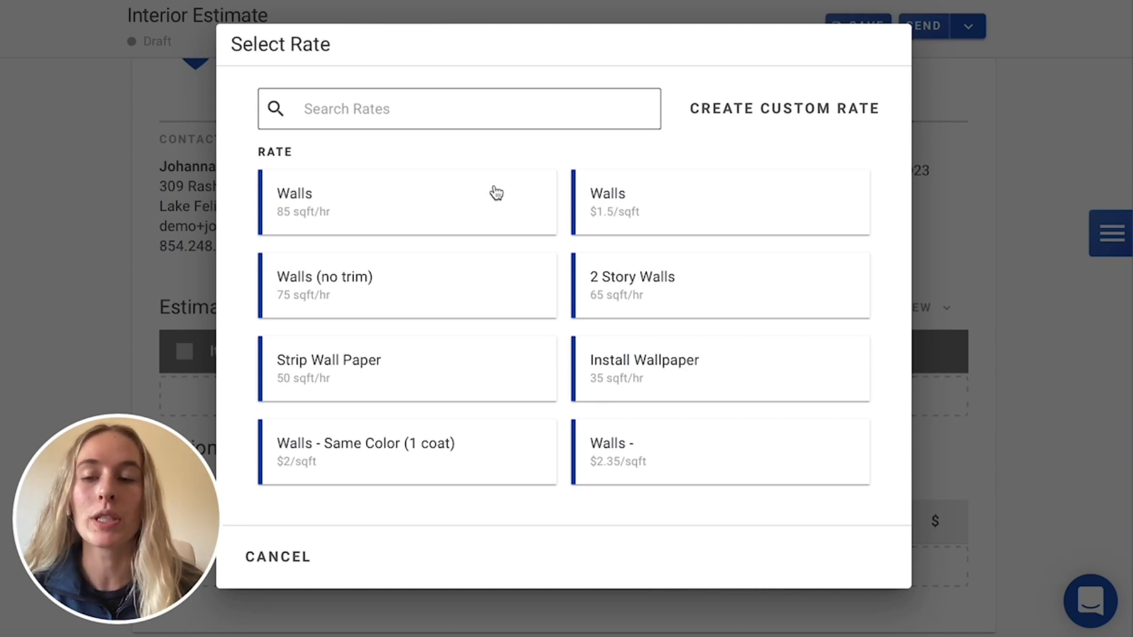
mouse_move(318, 285)
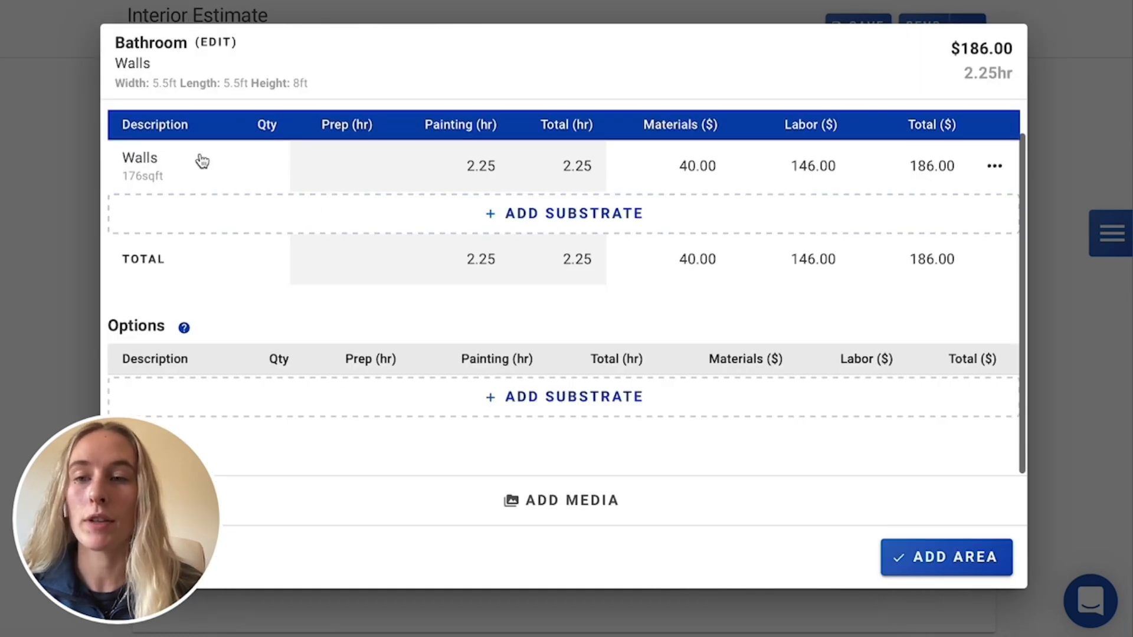
mouse_move(690, 177)
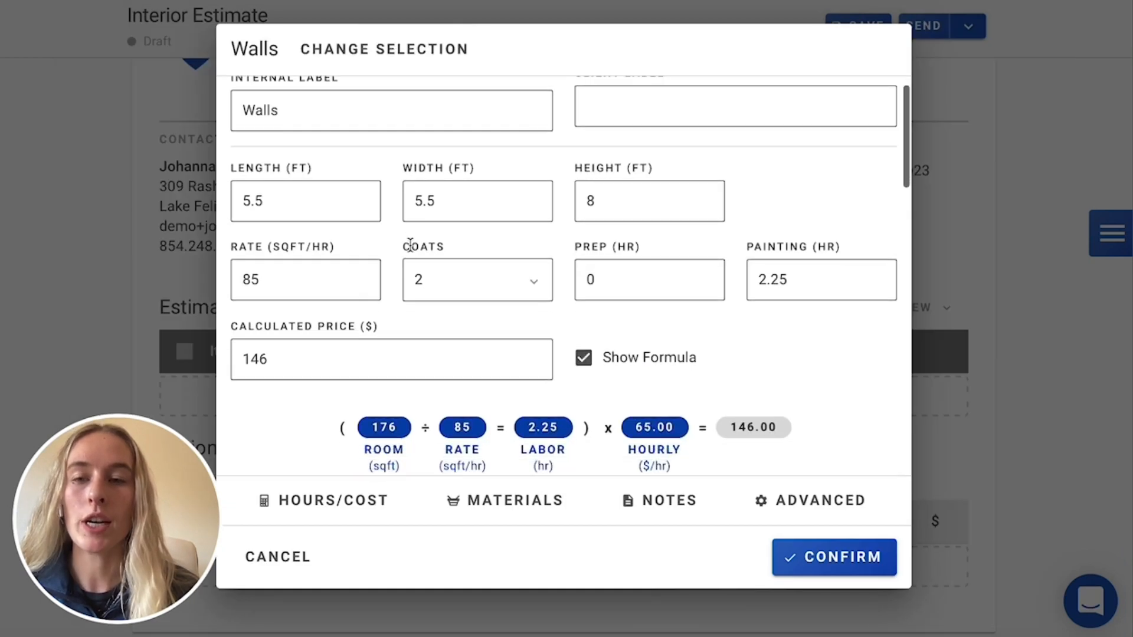
Step: Use Sherwin Williams A-100, Flat as the walls product and save the line
scroll(down, 3)
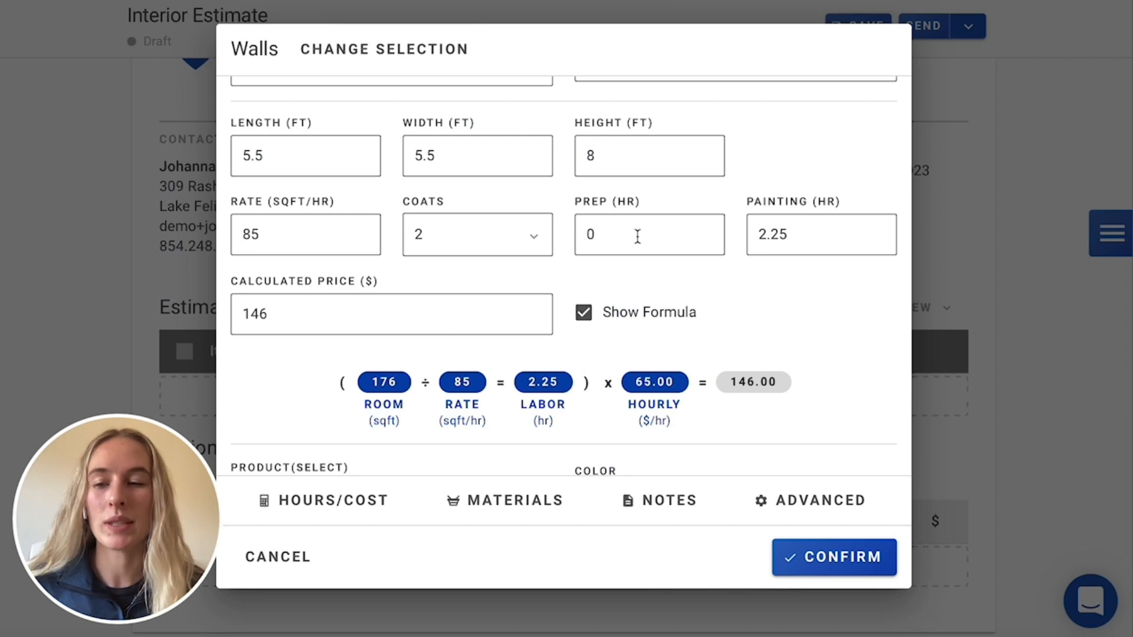
mouse_move(252, 209)
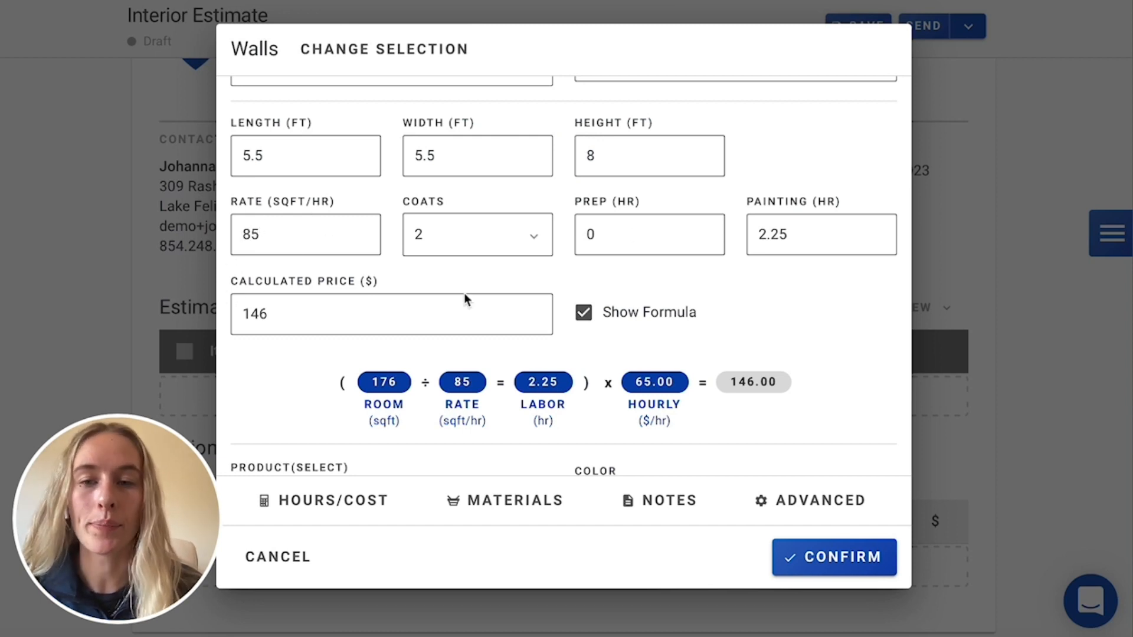
scroll(down, 3)
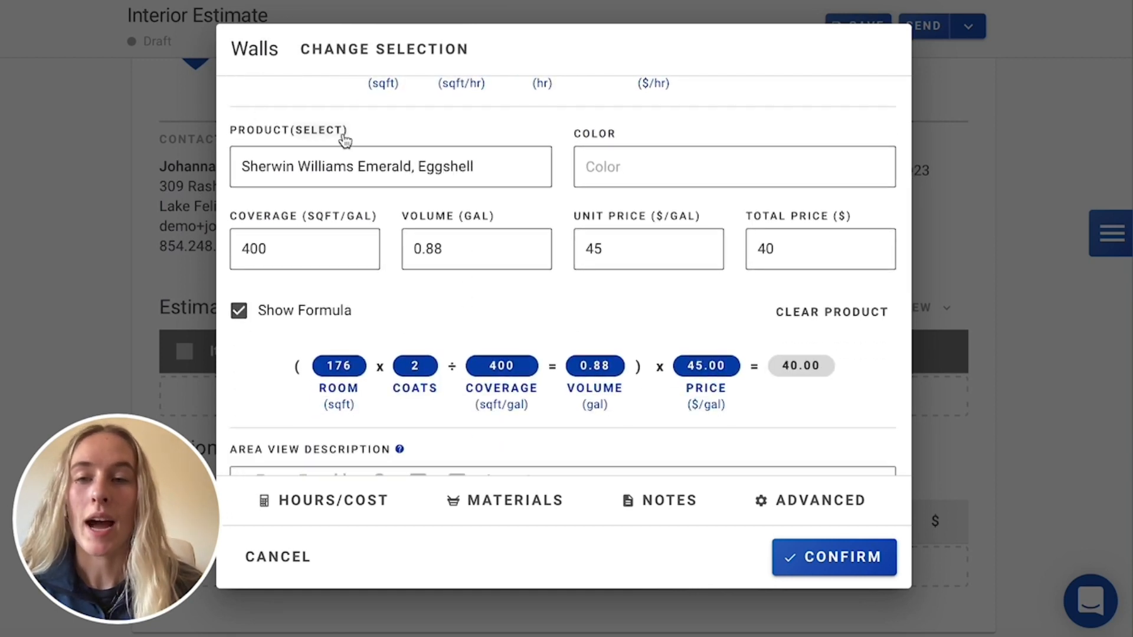
click(390, 166)
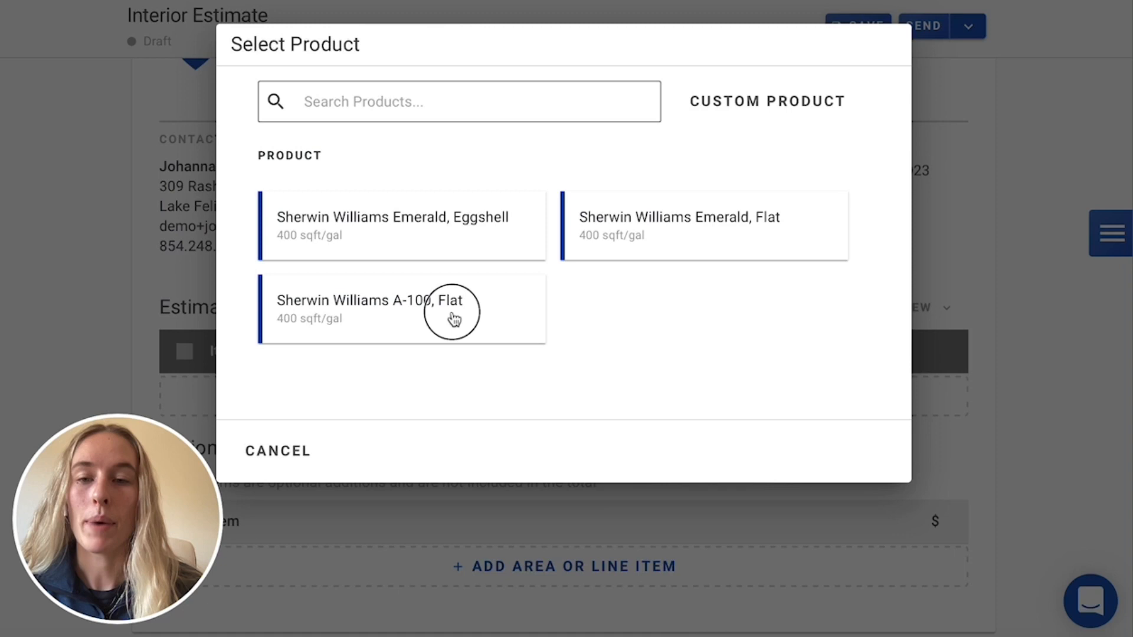
click(369, 299)
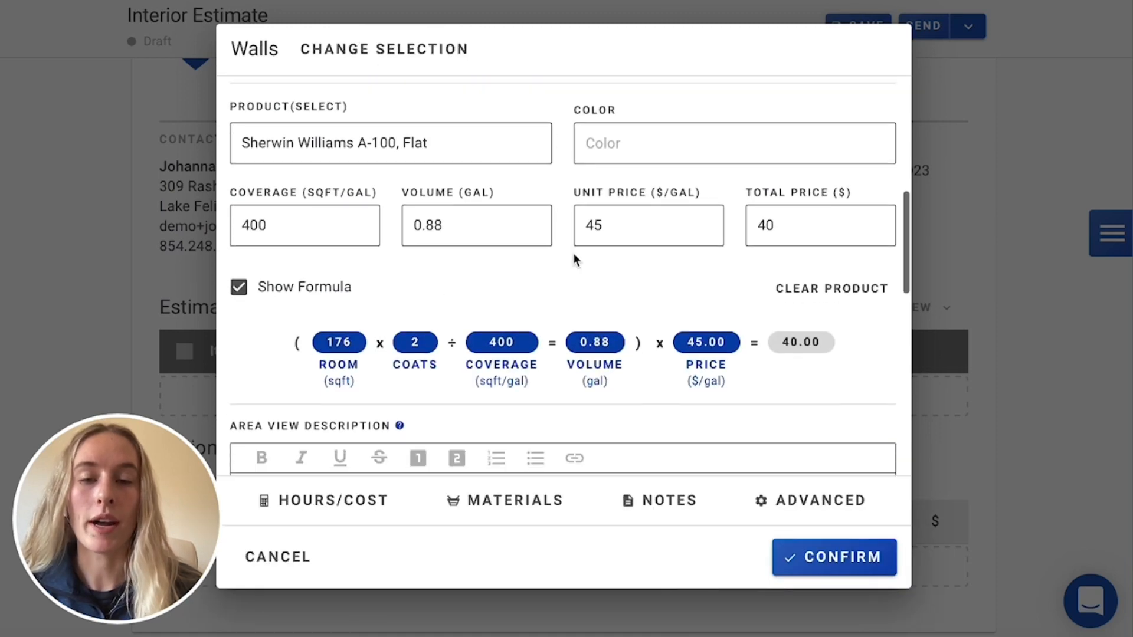
mouse_move(751, 387)
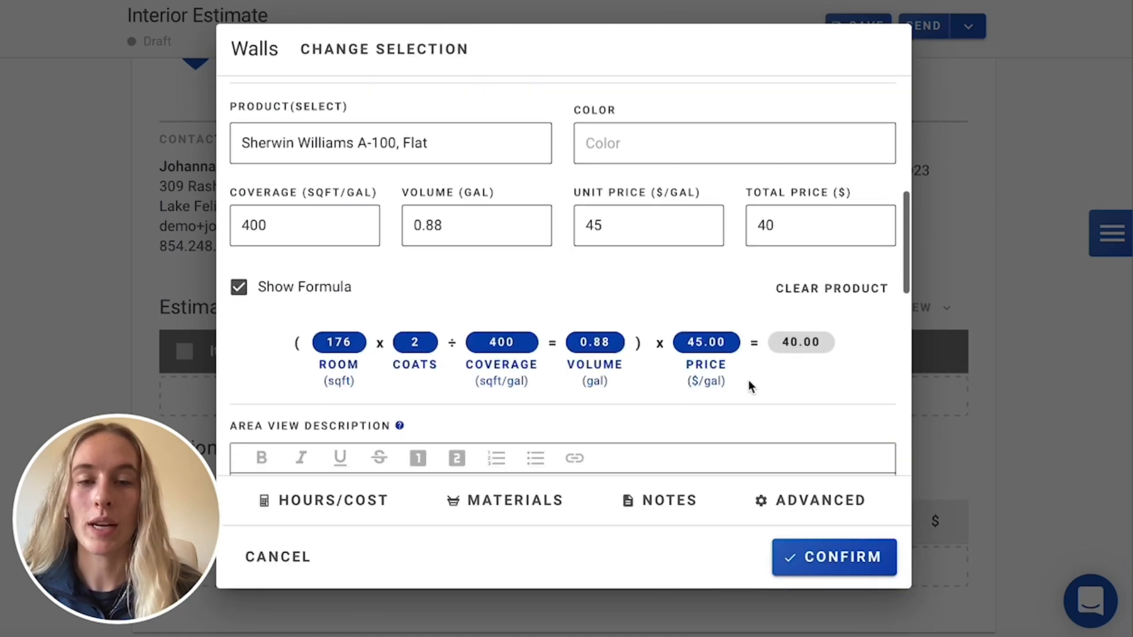
click(833, 557)
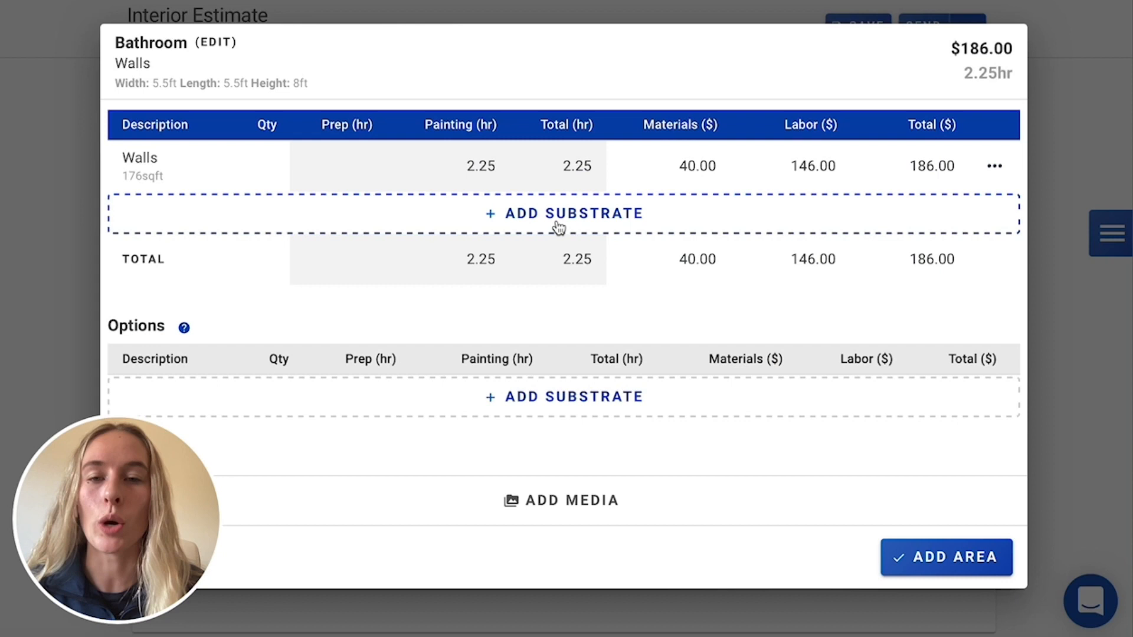
mouse_move(492, 179)
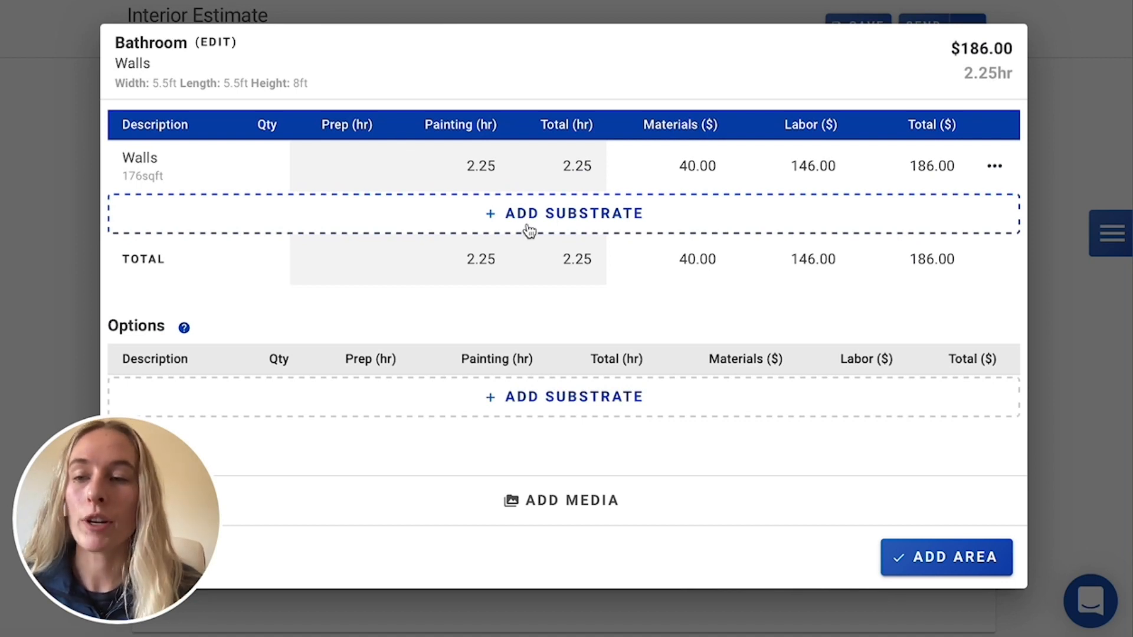
Step: Add a substrate and pick the Textured Ceiling (75 sqft/hr) rate
click(560, 213)
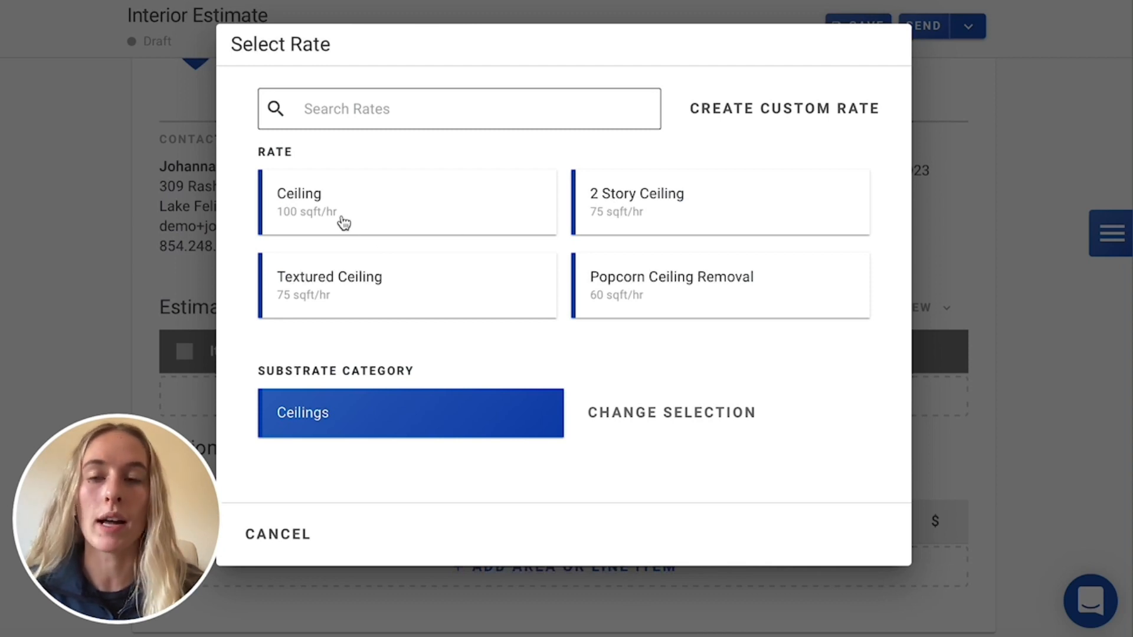
mouse_move(337, 302)
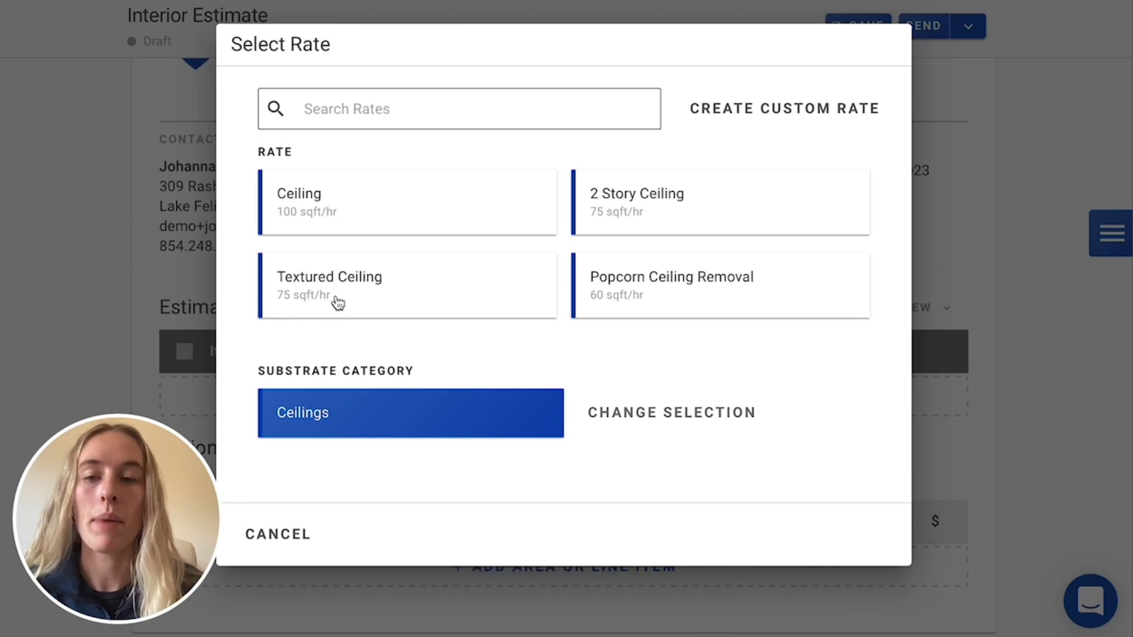
click(328, 285)
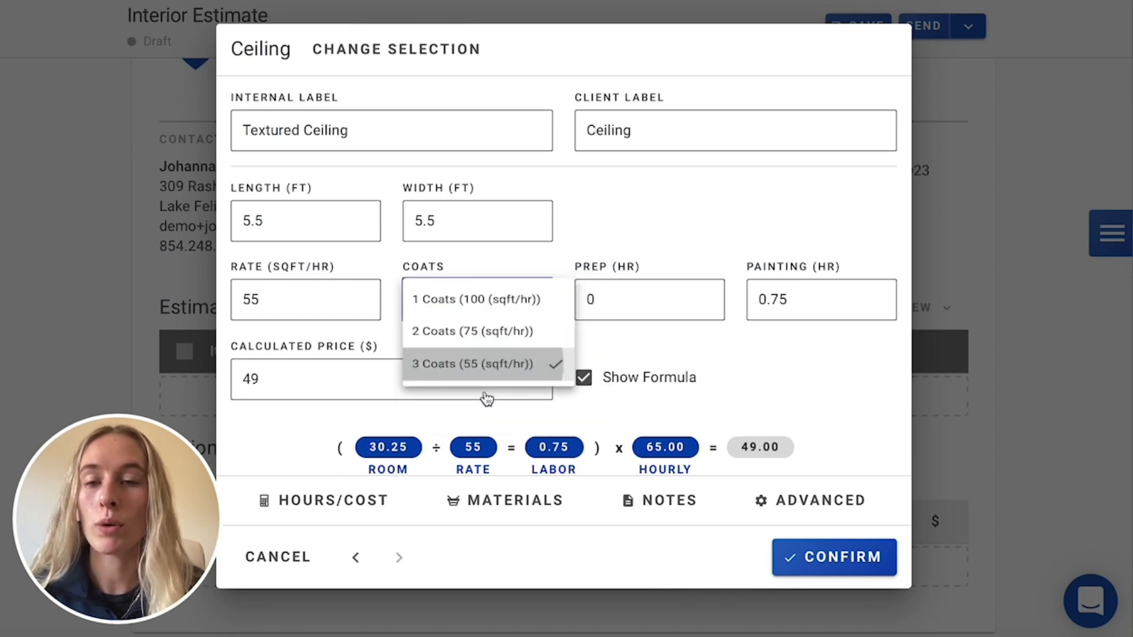
Step: Give the Textured Ceiling 3 coats and confirm the $59 ceiling line
click(473, 363)
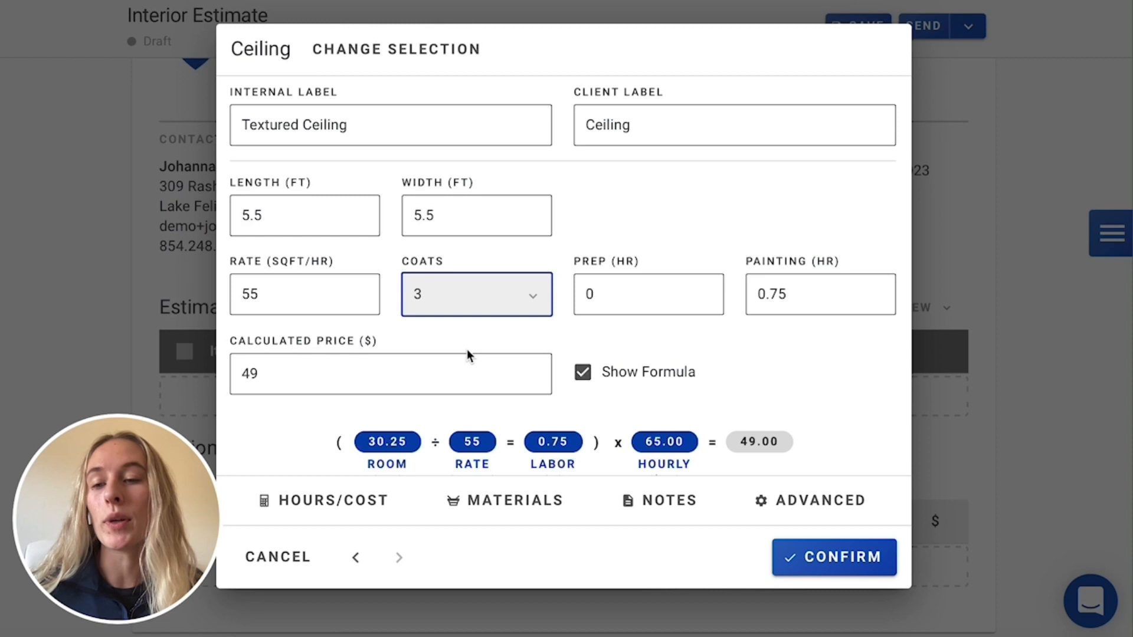
scroll(down, 3)
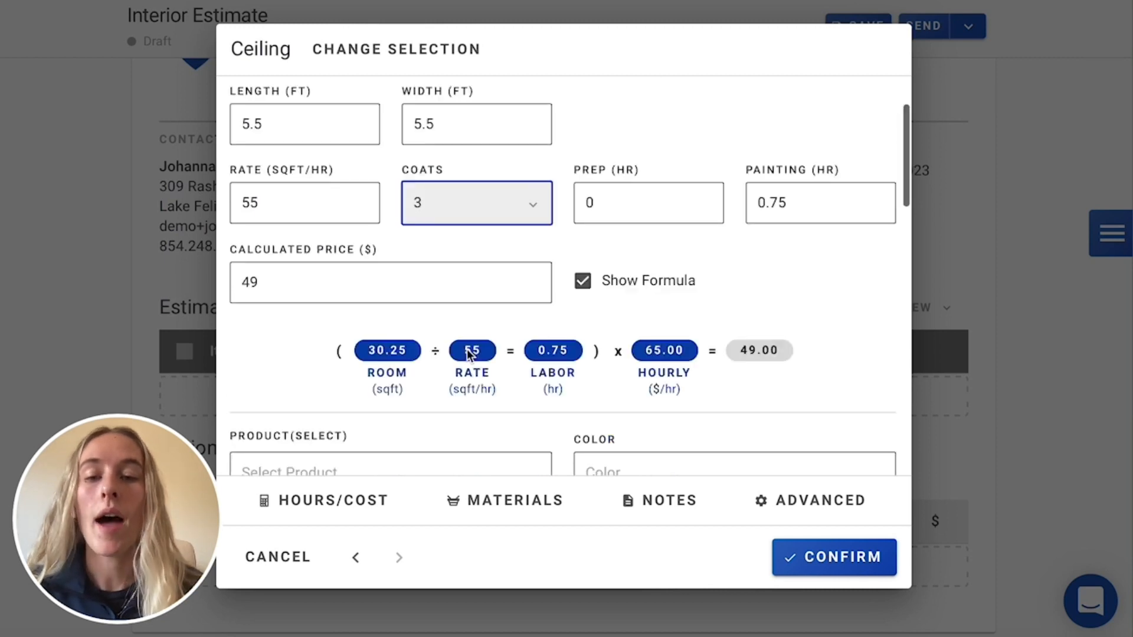
scroll(down, 3)
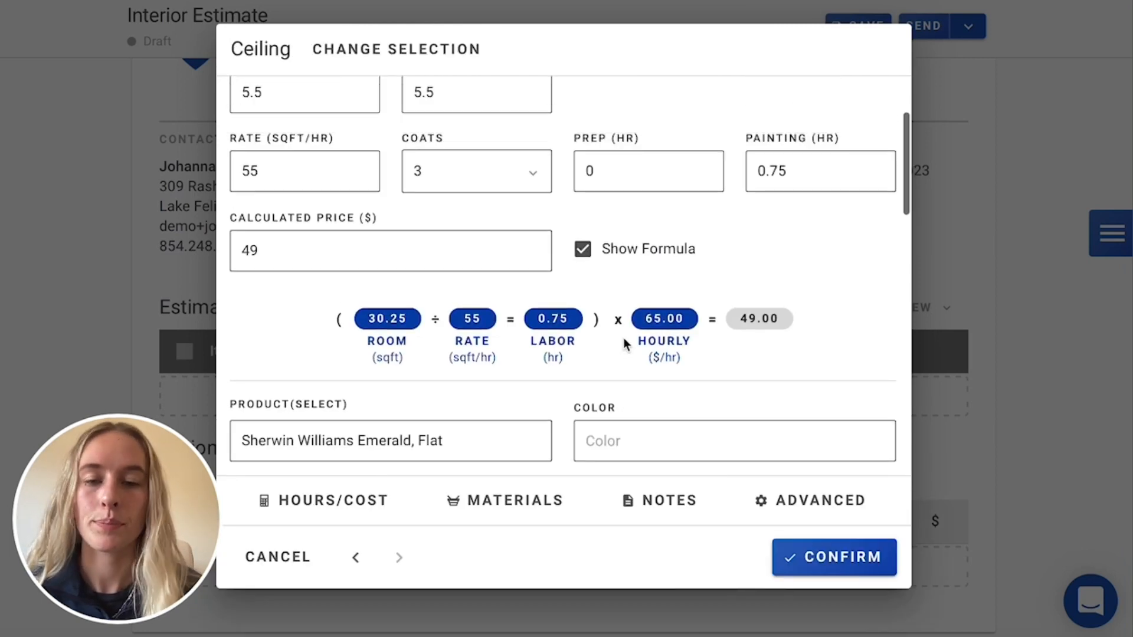
click(833, 556)
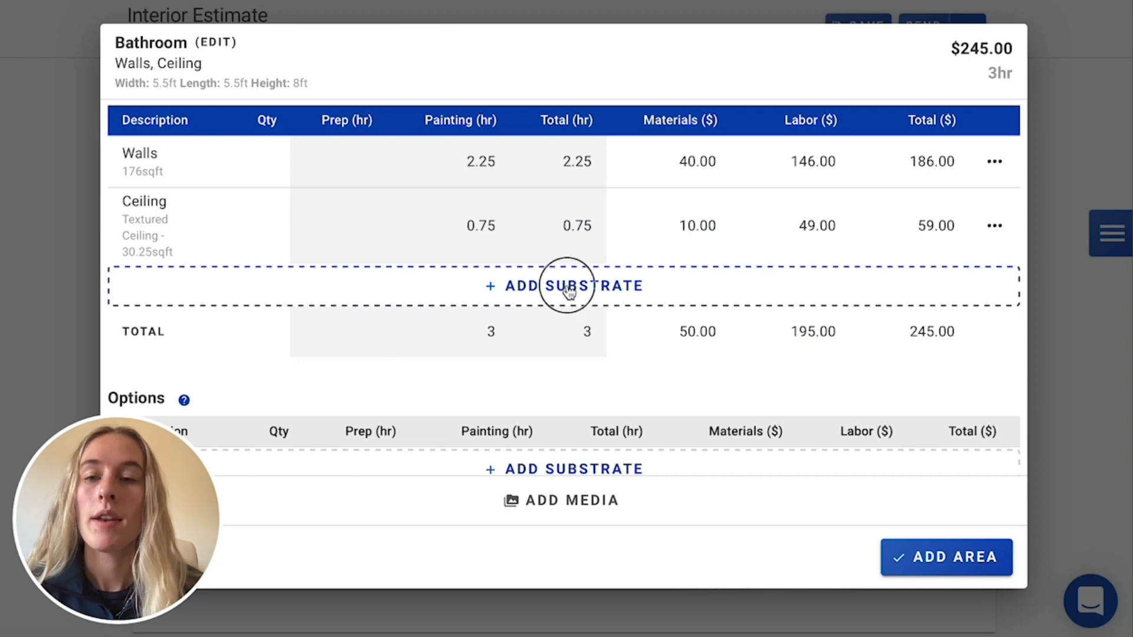
Step: Add a Baseboards substrate with 1 hour of prep, pricing it at $130
click(565, 286)
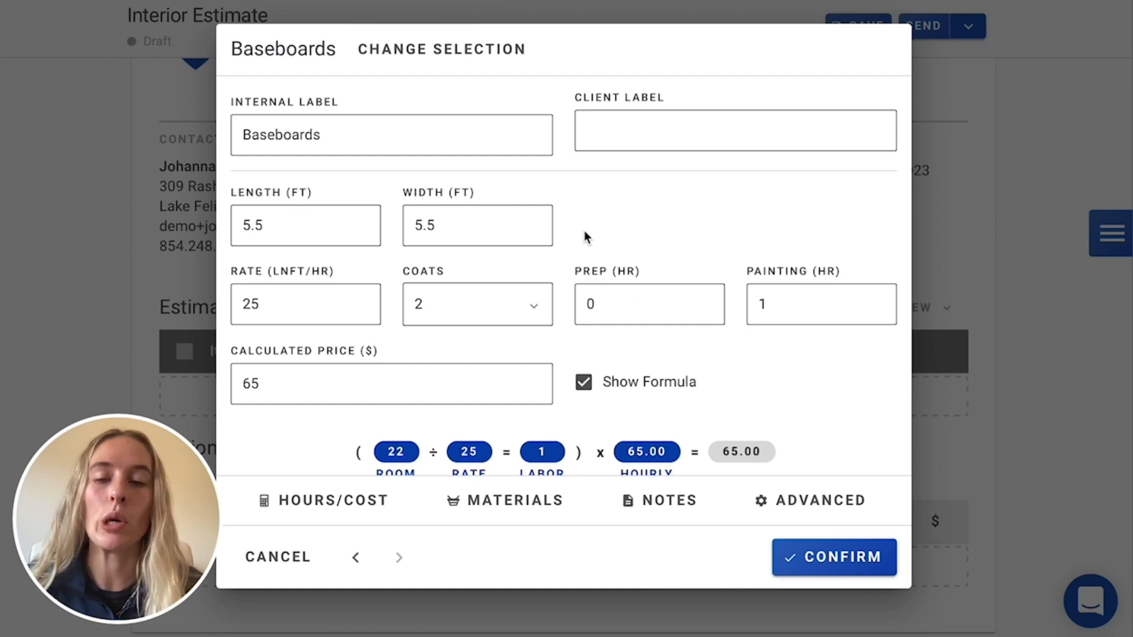
click(649, 304)
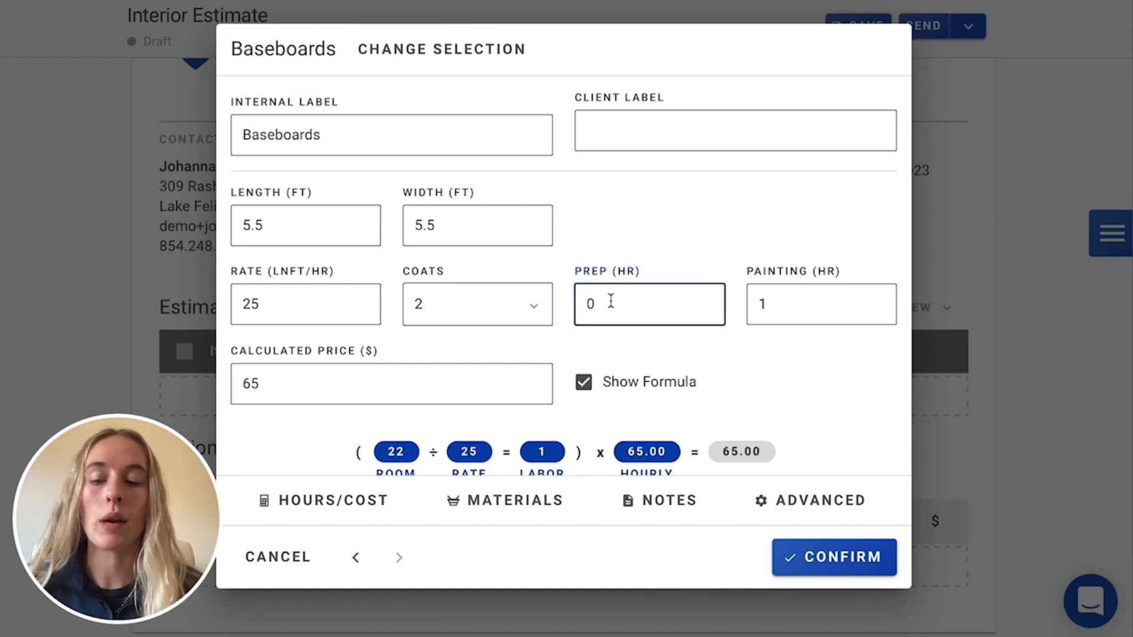
text(1)
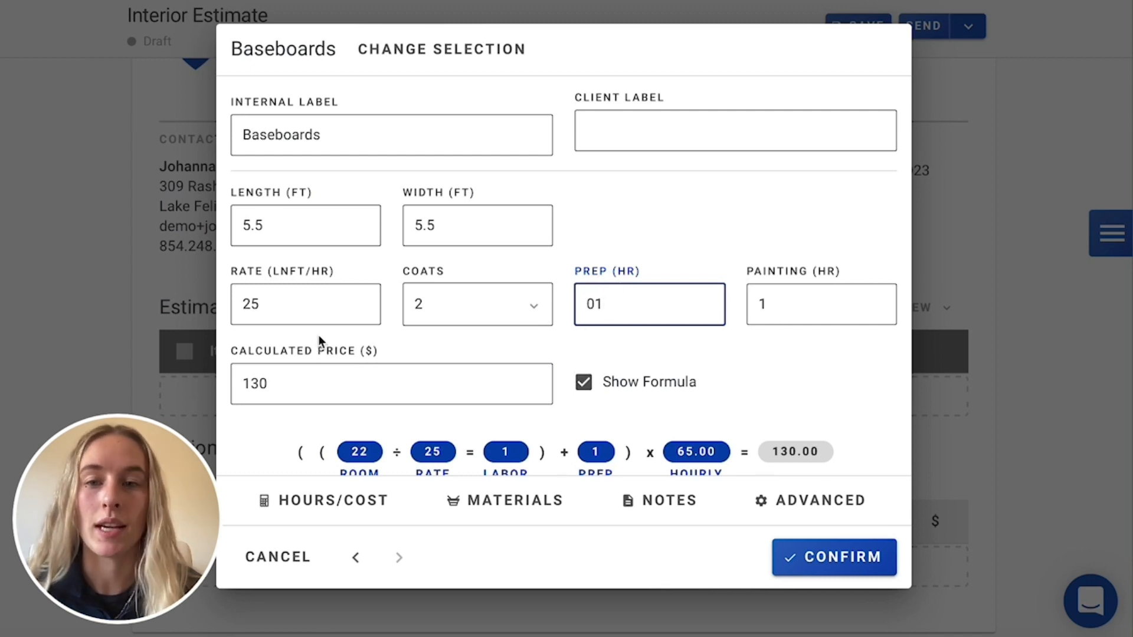
mouse_move(563, 273)
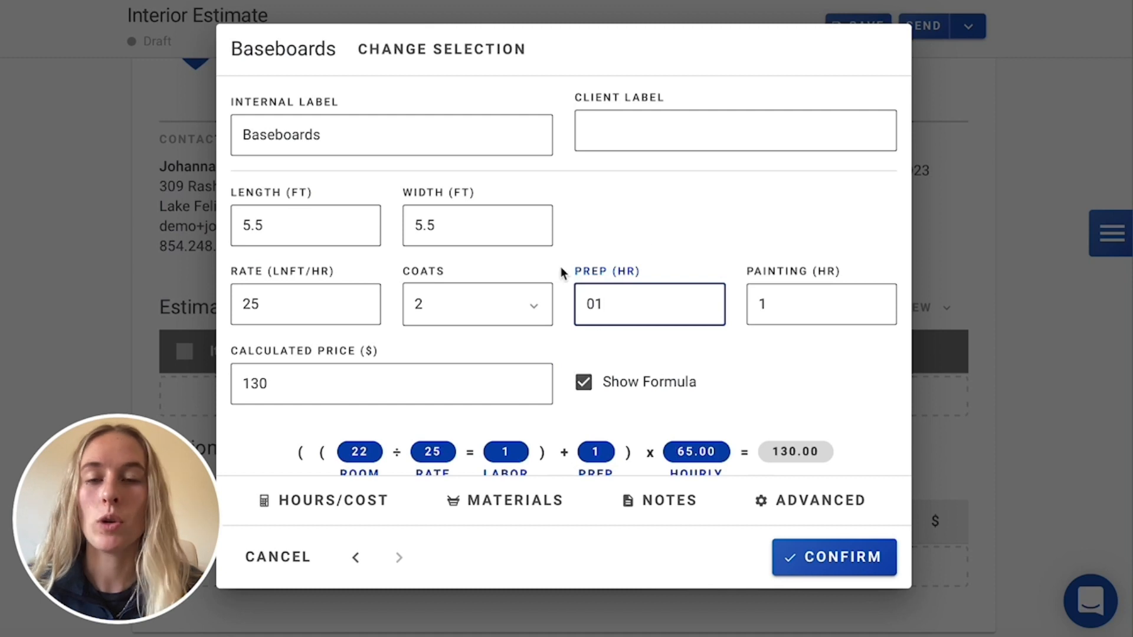
mouse_move(611, 352)
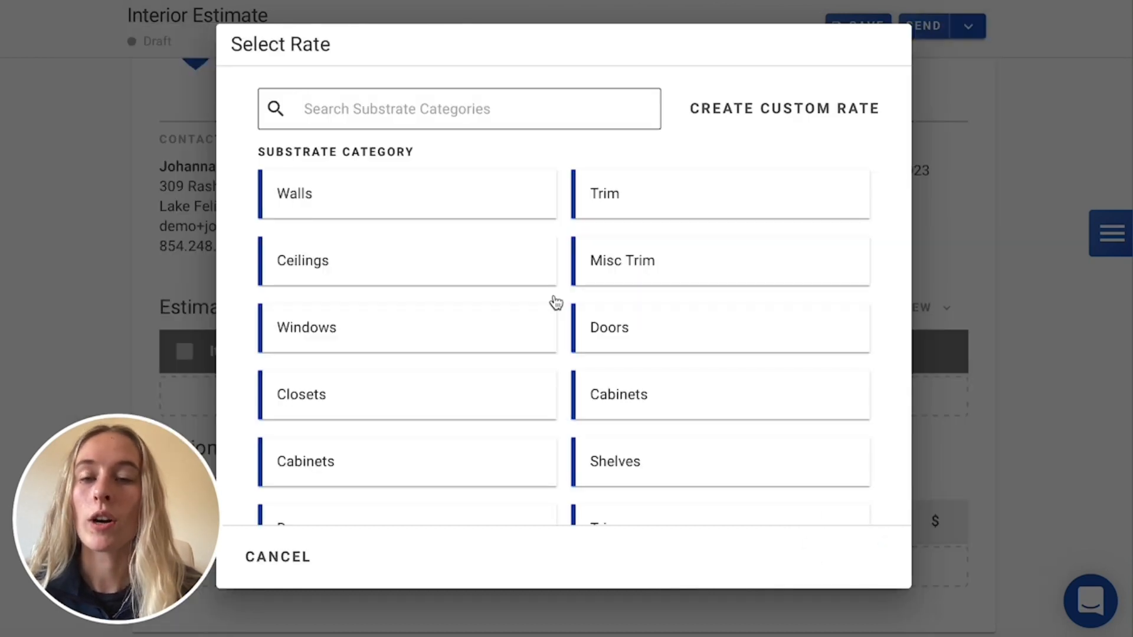
Step: Add quantity 1 of Door and frame (1 side), an $81 line
scroll(down, 3)
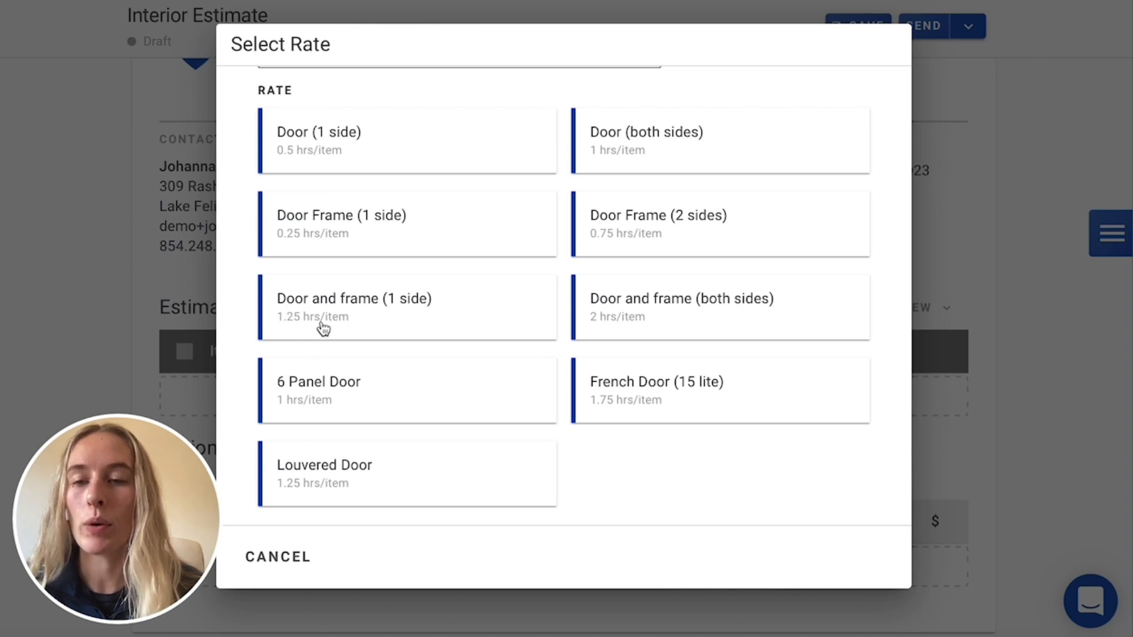
click(354, 298)
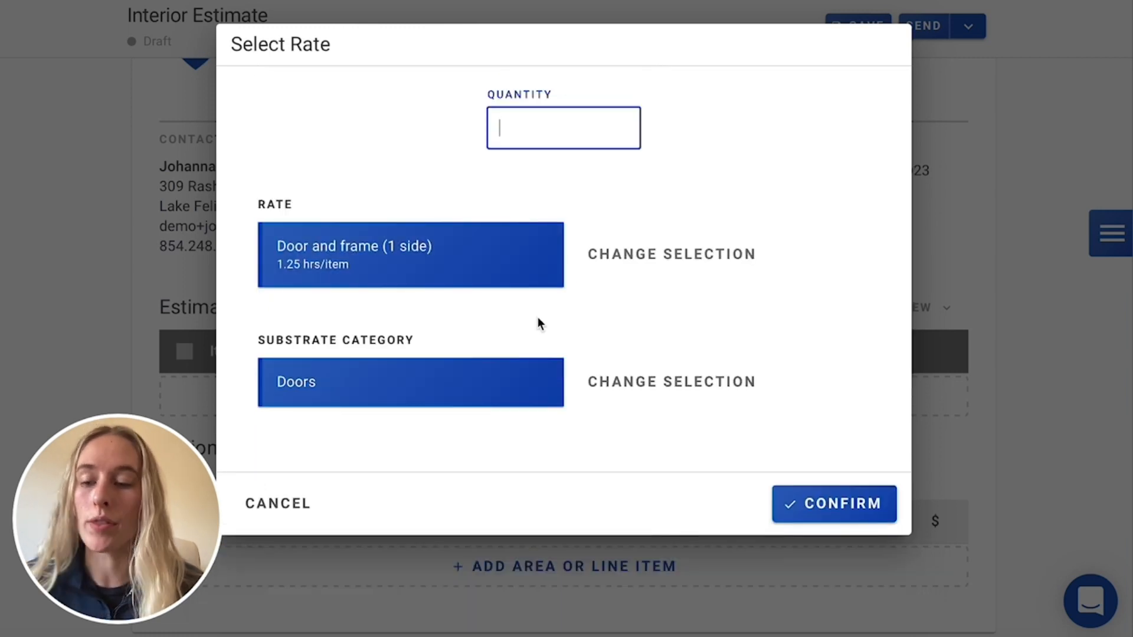
text(1)
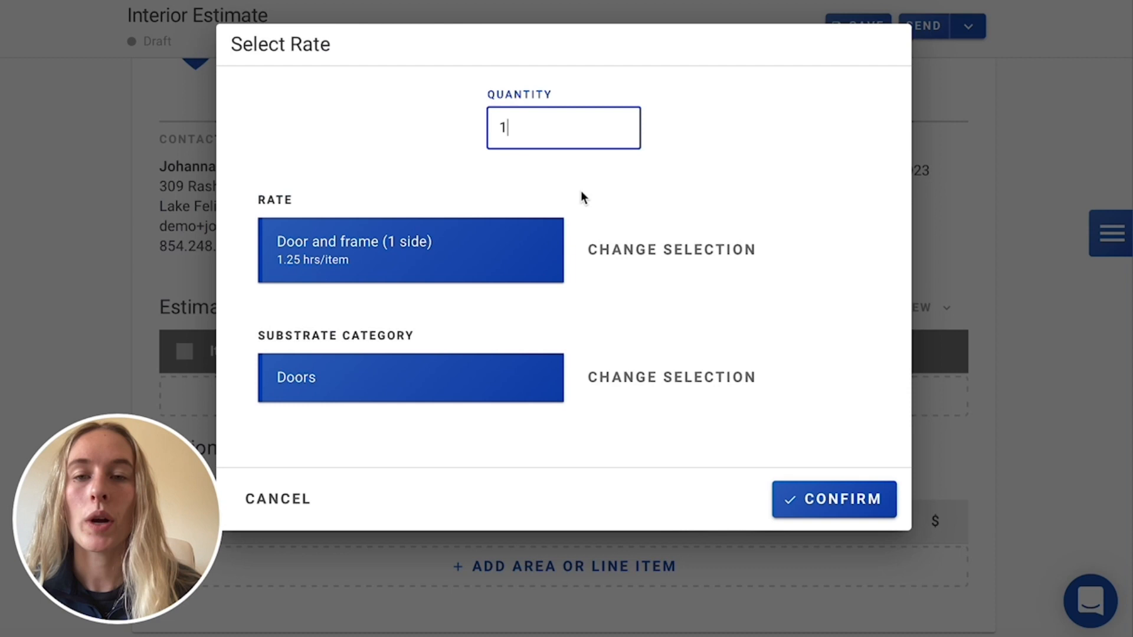
click(833, 499)
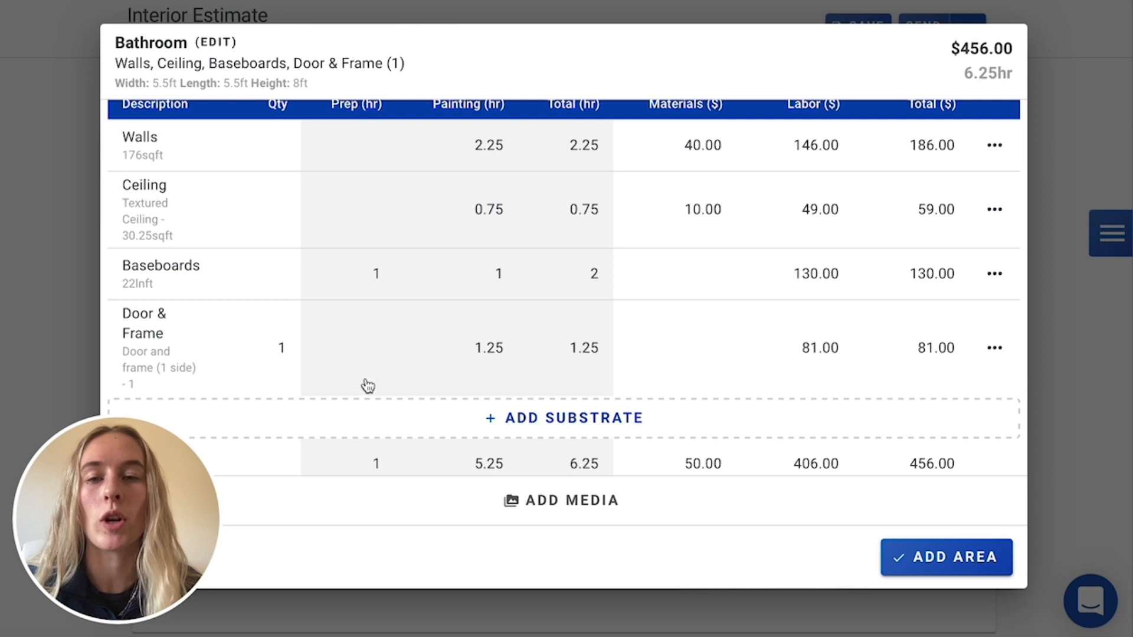
mouse_move(628, 178)
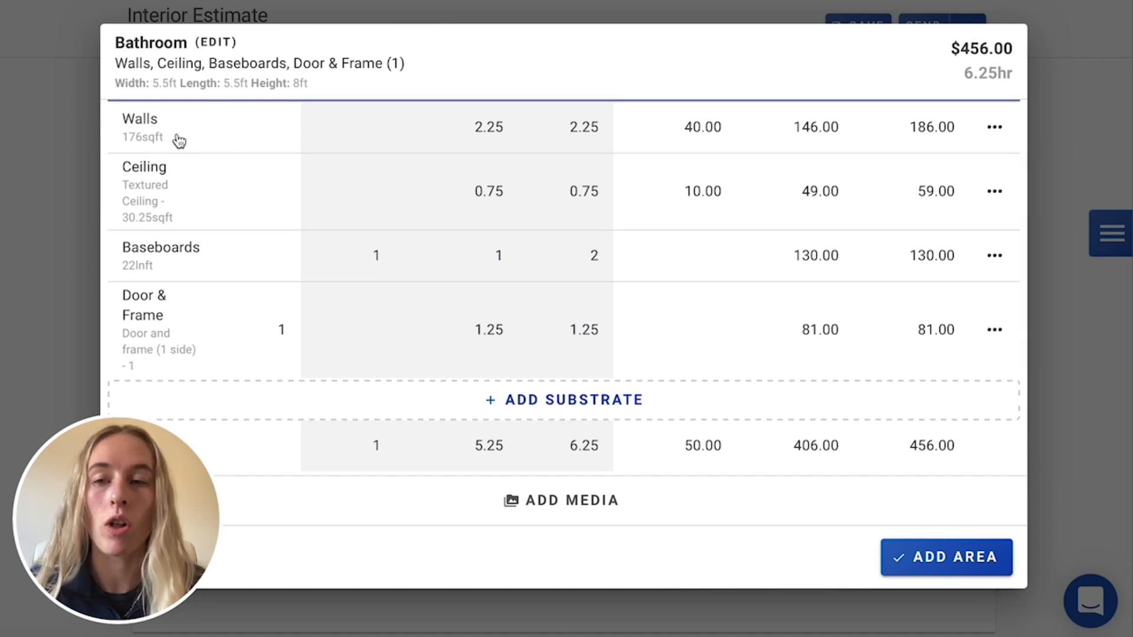
mouse_move(188, 334)
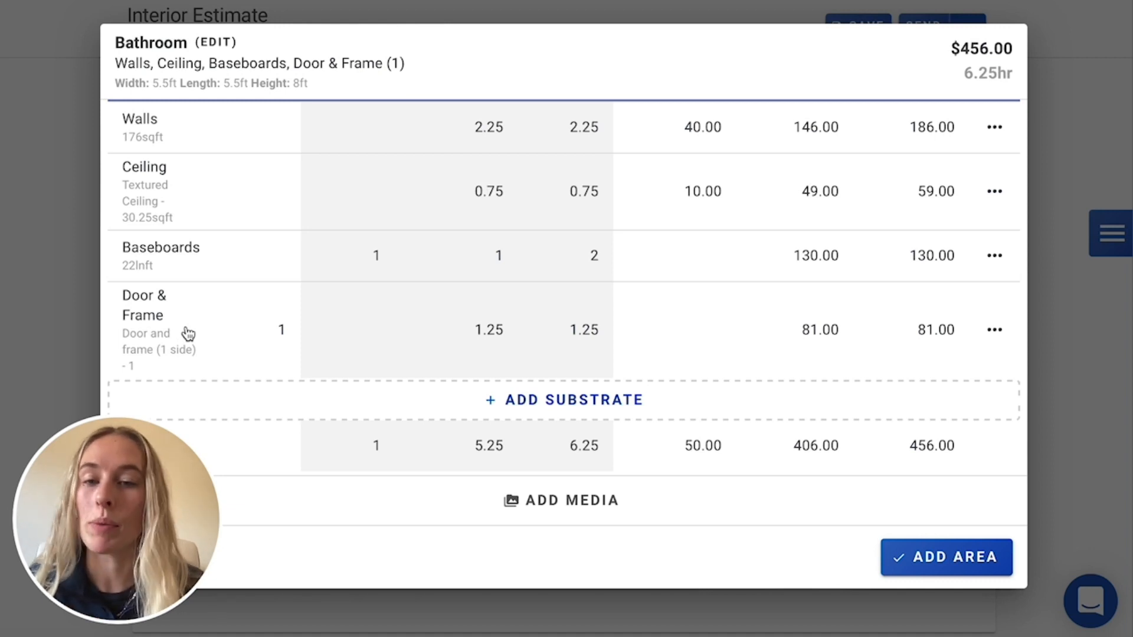
Step: Add the Bathroom area at $456 and review the $457.80 estimate total
click(946, 556)
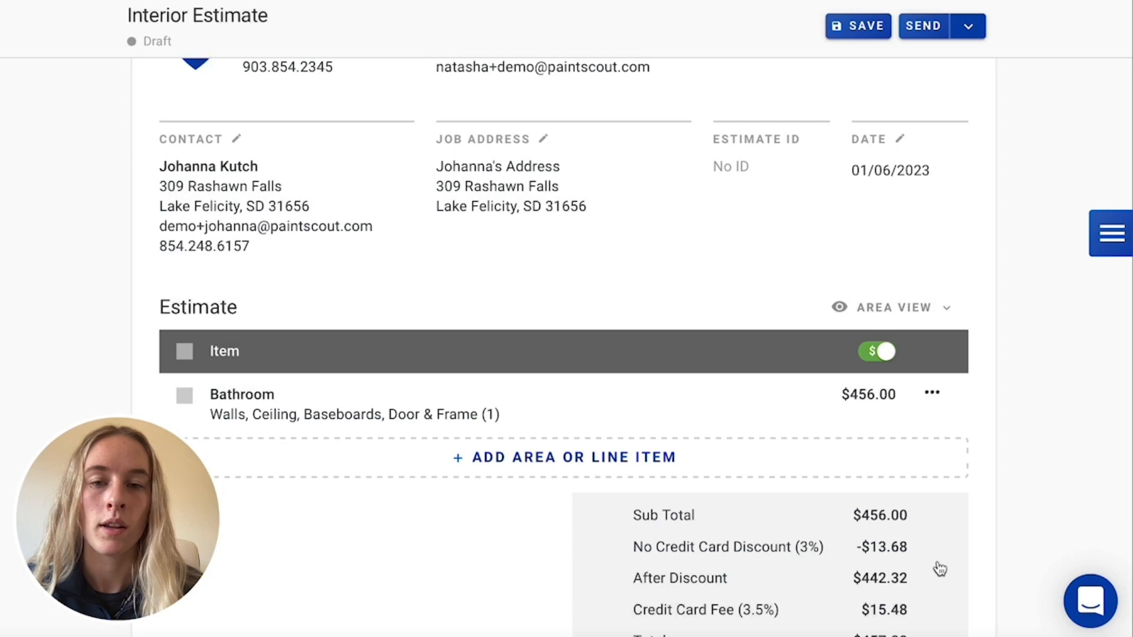
scroll(down, 3)
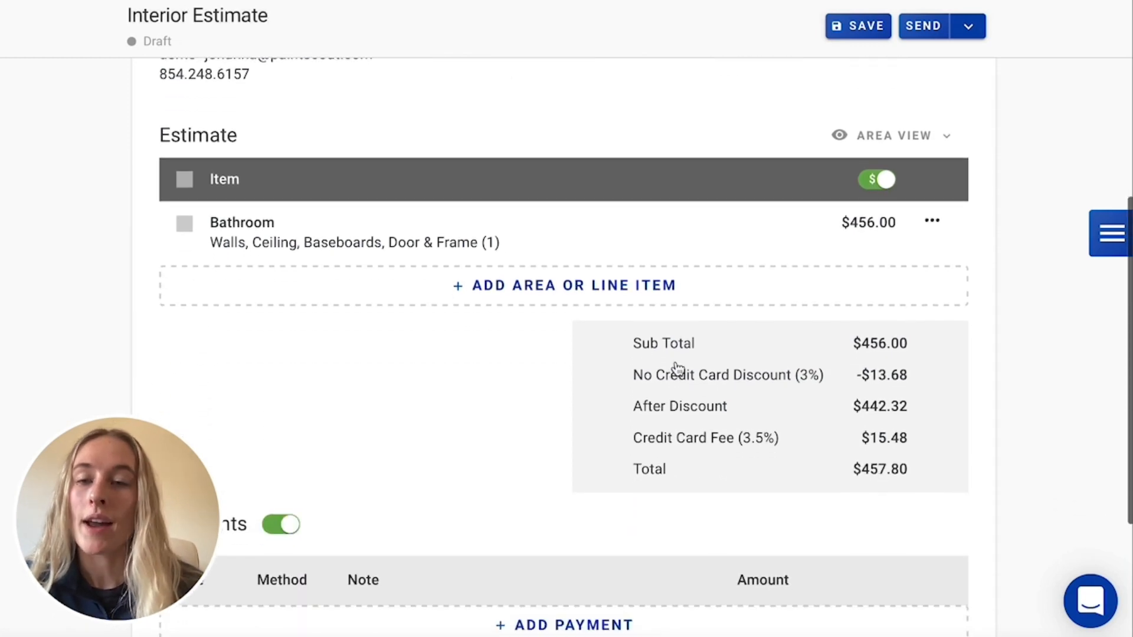
mouse_move(249, 260)
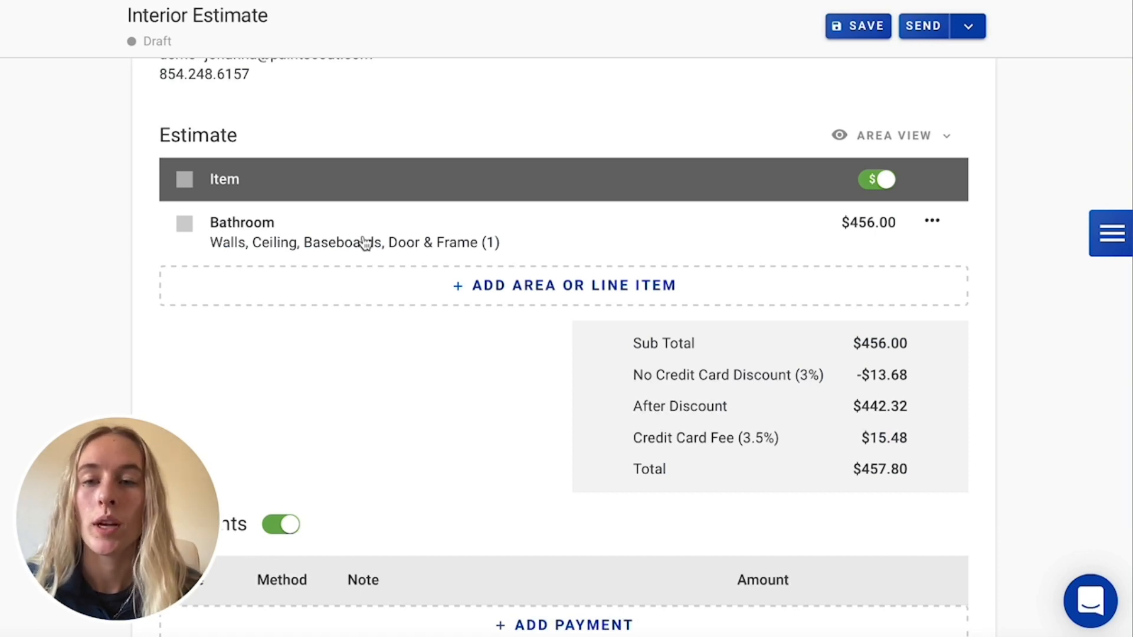
Step: Turn on Show Product, Show Coats and Show Prep Hours for the Bathroom walls
click(241, 232)
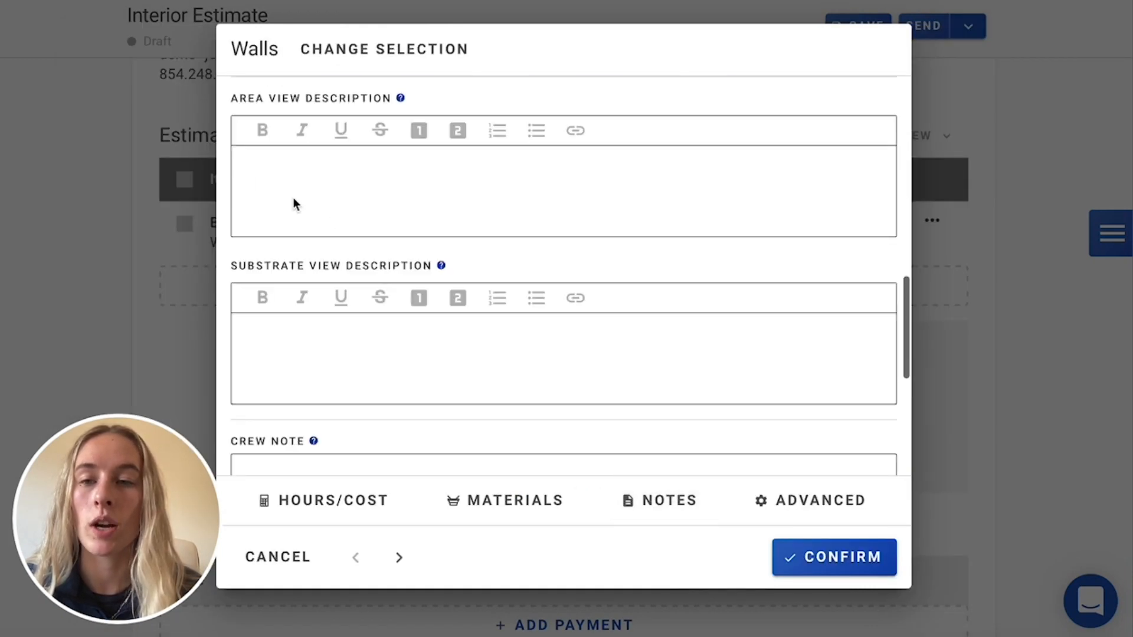
mouse_move(267, 178)
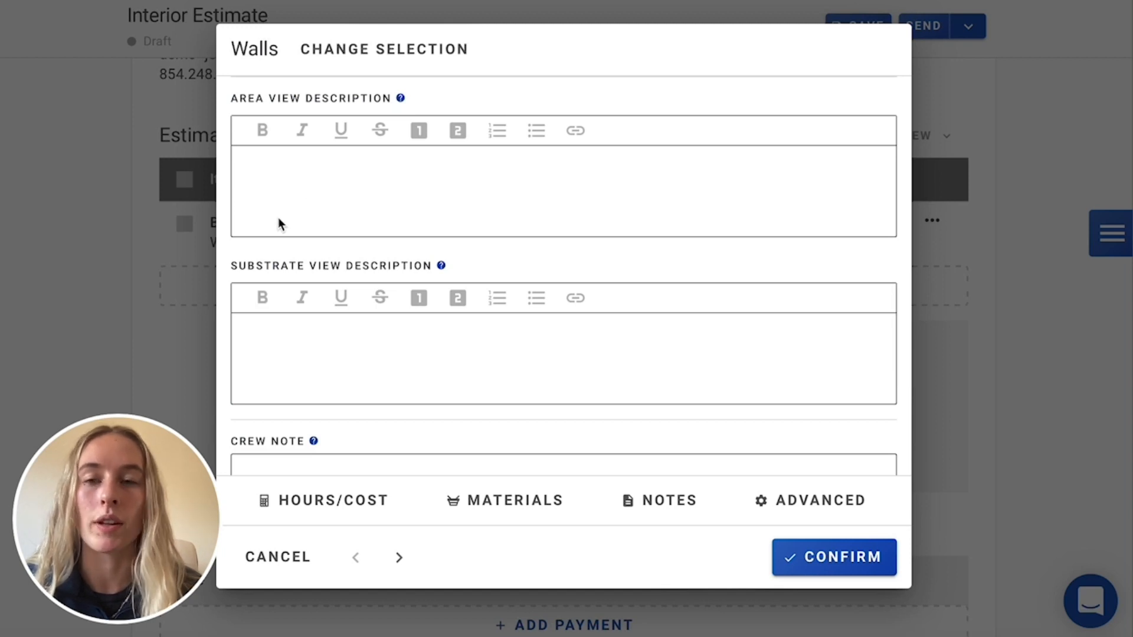
scroll(down, 3)
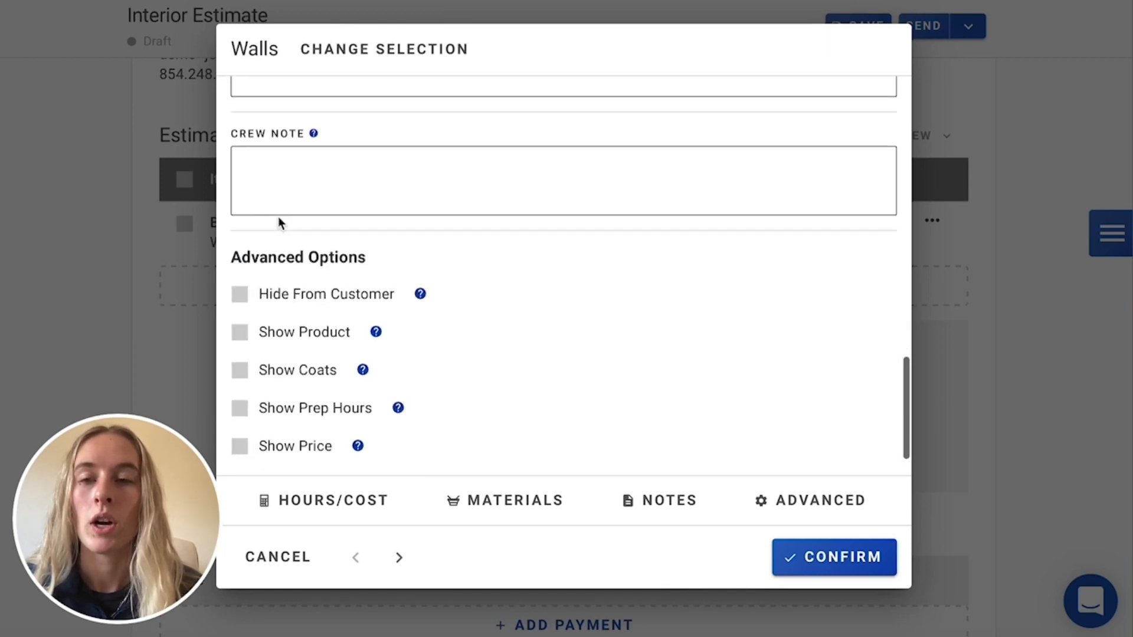
click(564, 181)
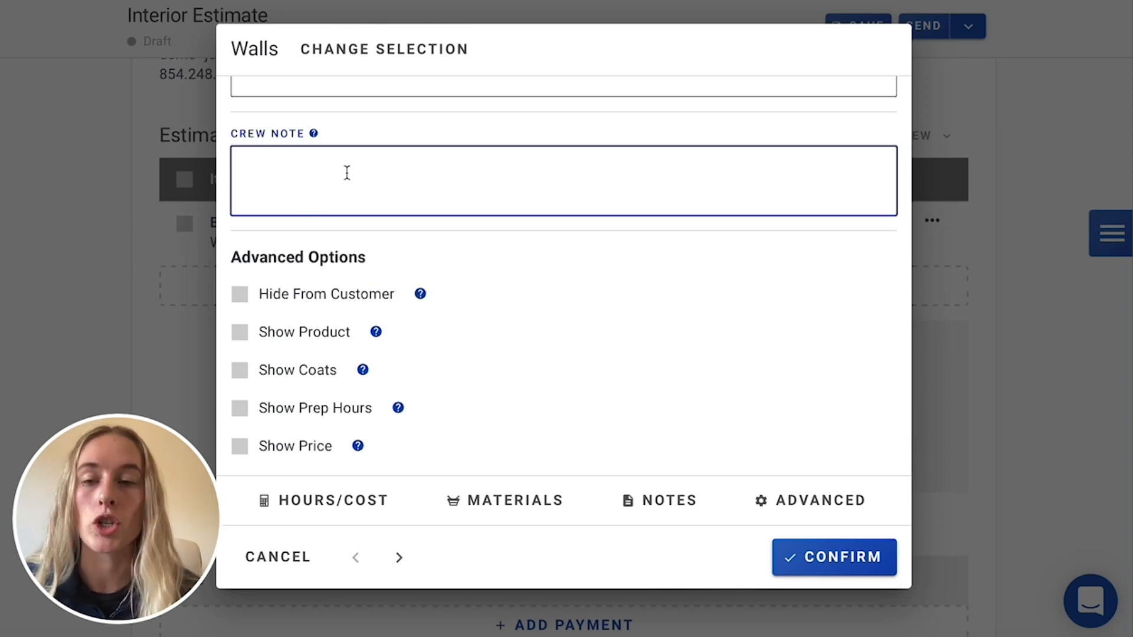
scroll(down, 3)
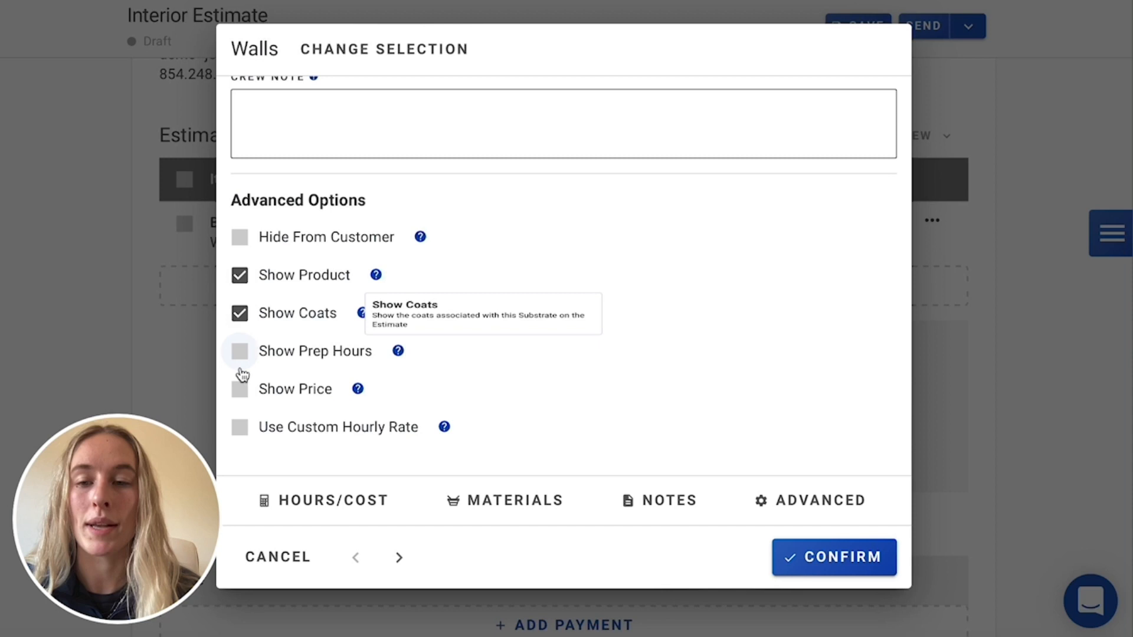
click(238, 350)
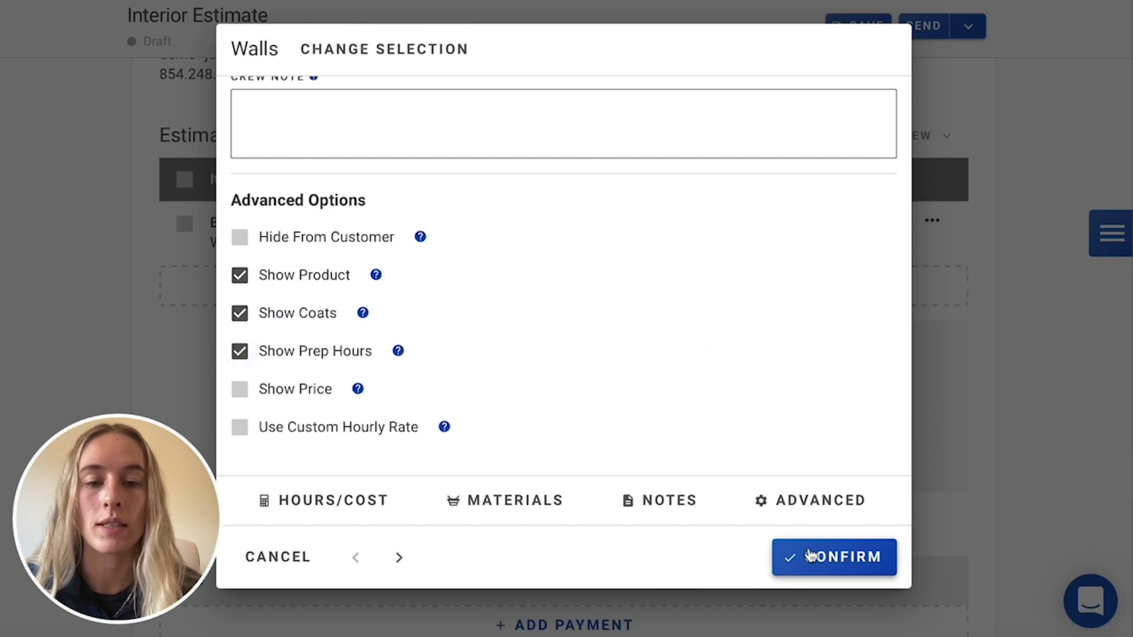
click(833, 557)
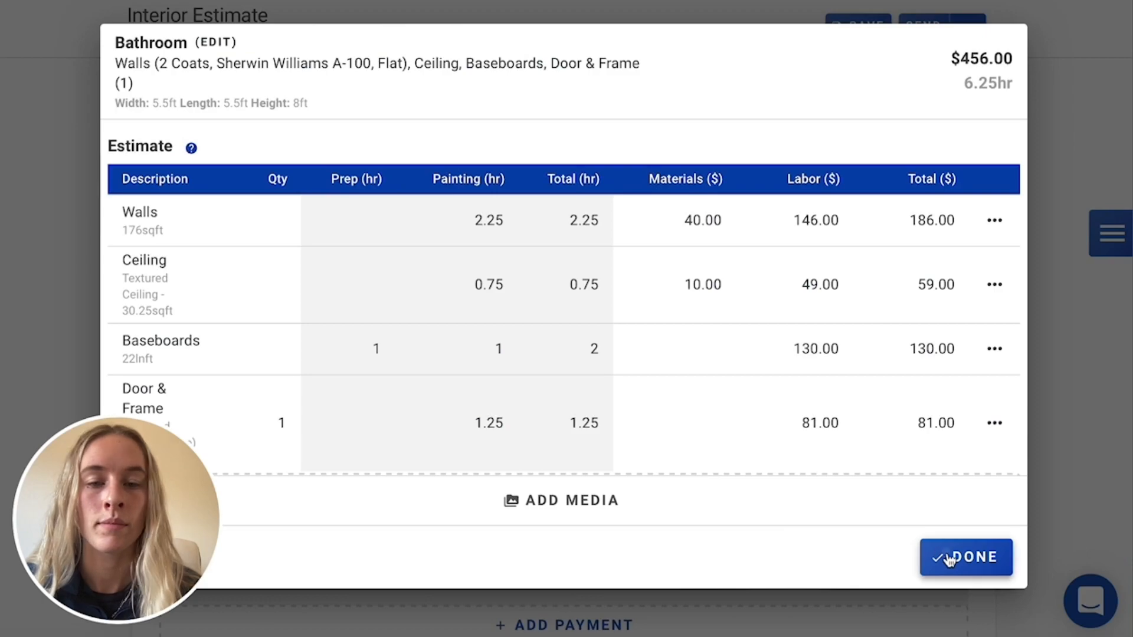
click(965, 557)
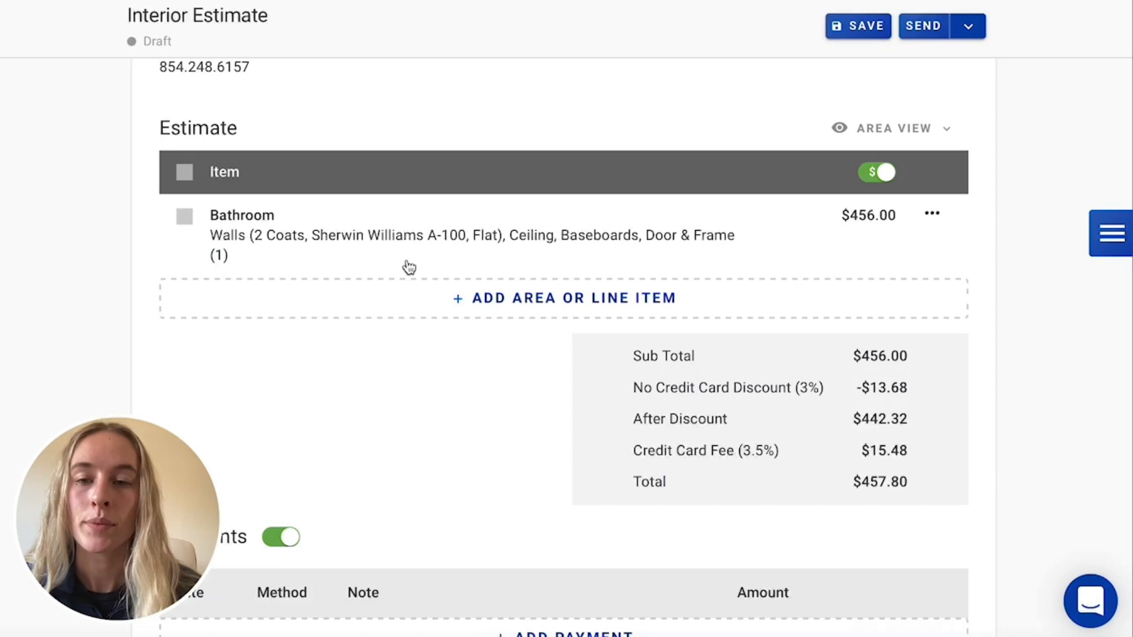
mouse_move(469, 261)
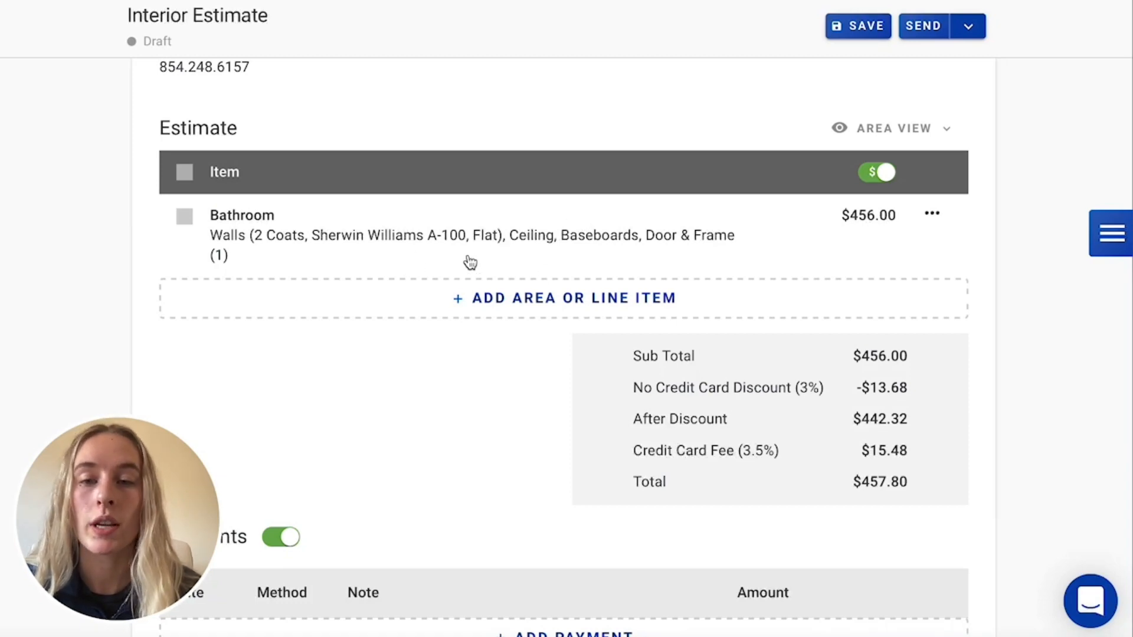
Step: Upload the Bathroom Ceiling photo from Downloads as media for the Bathroom area
click(241, 214)
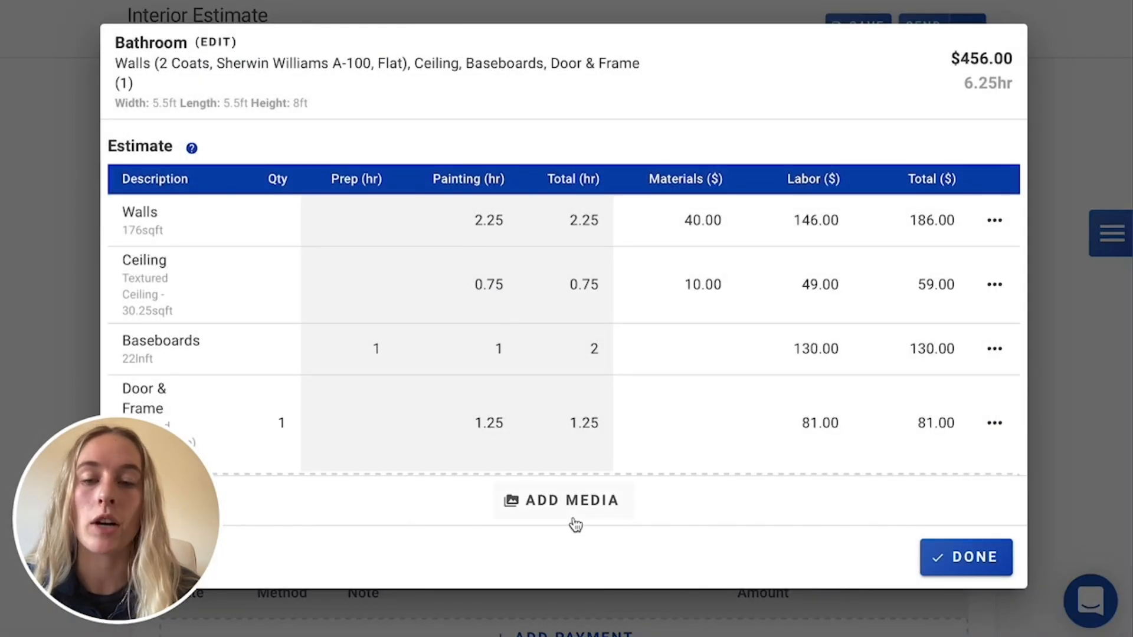
click(563, 500)
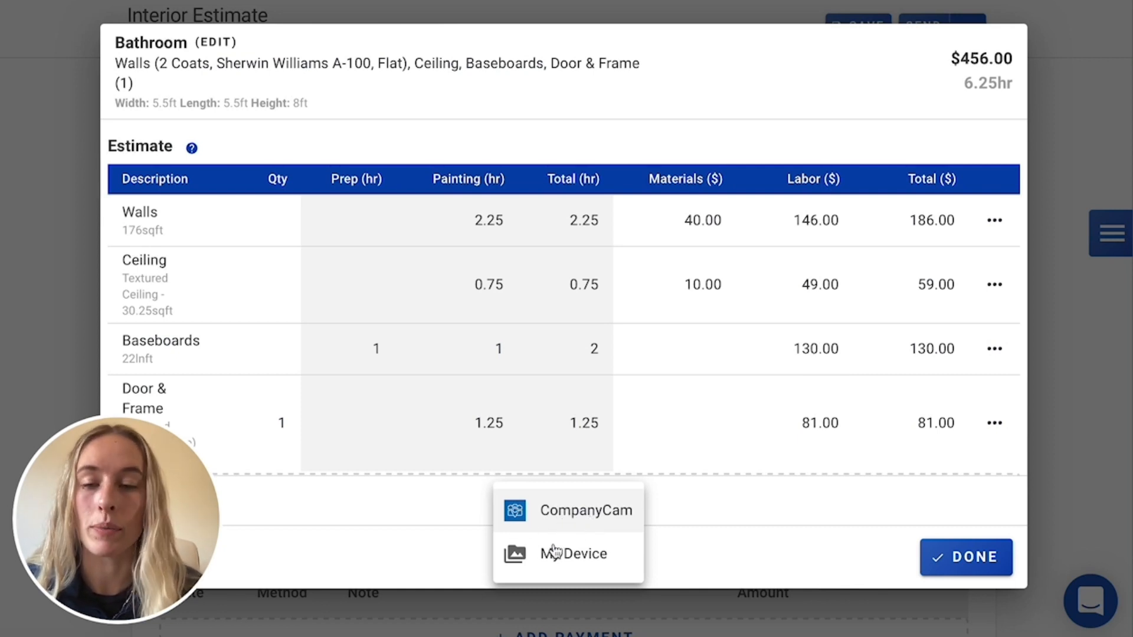
click(573, 553)
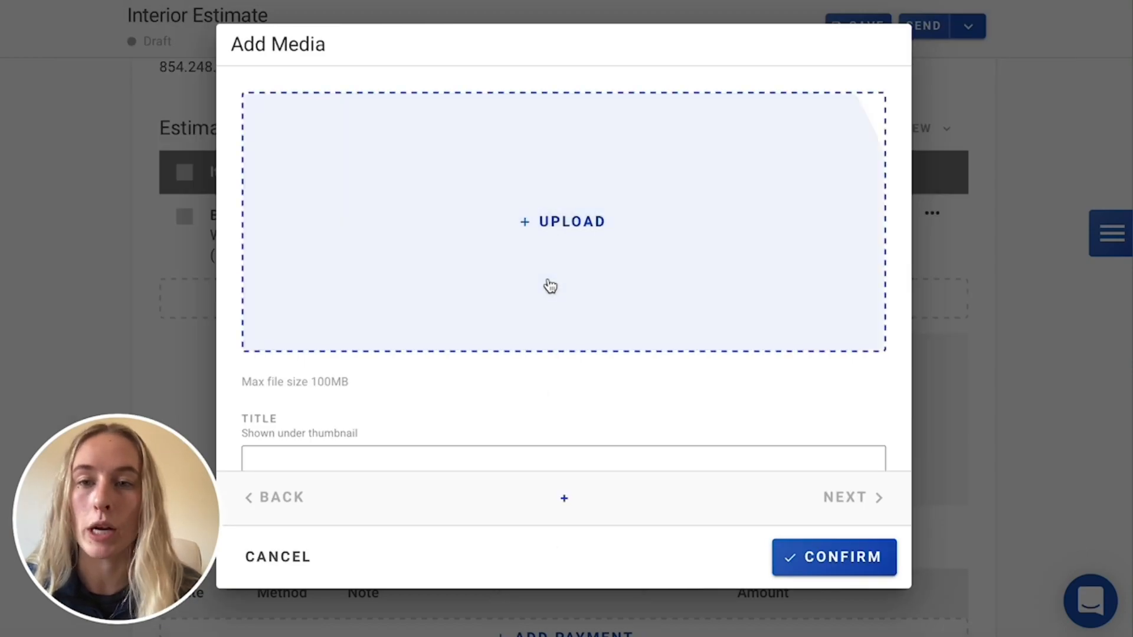
click(562, 222)
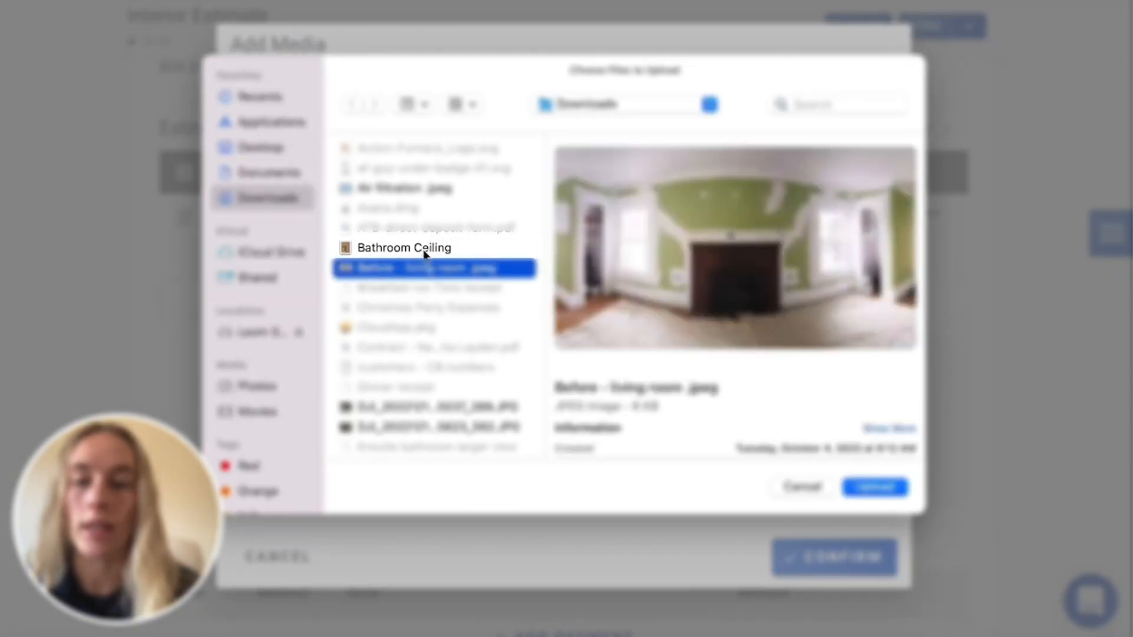
click(404, 248)
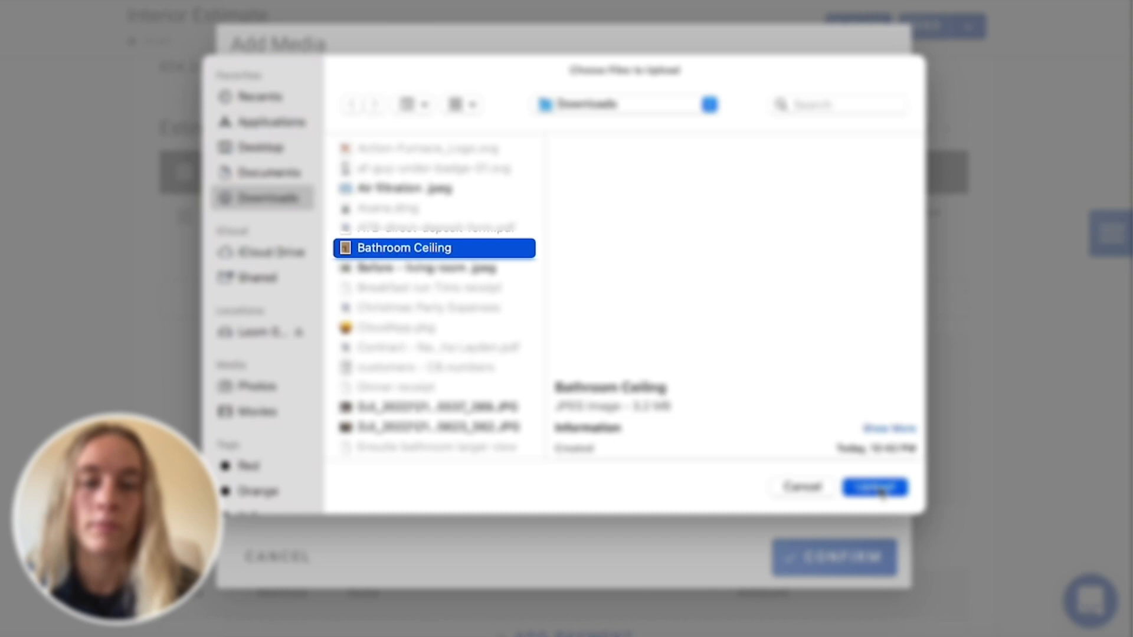
click(873, 487)
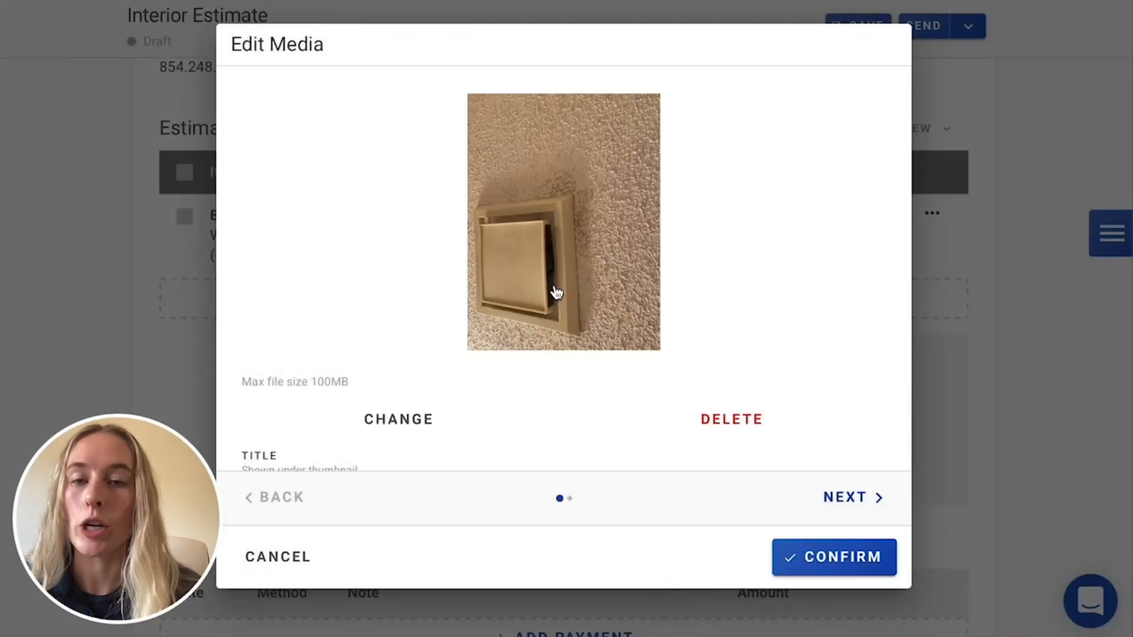
Step: Title the vent photo 'Extra priming around vent', shown on estimate and work order
scroll(down, 3)
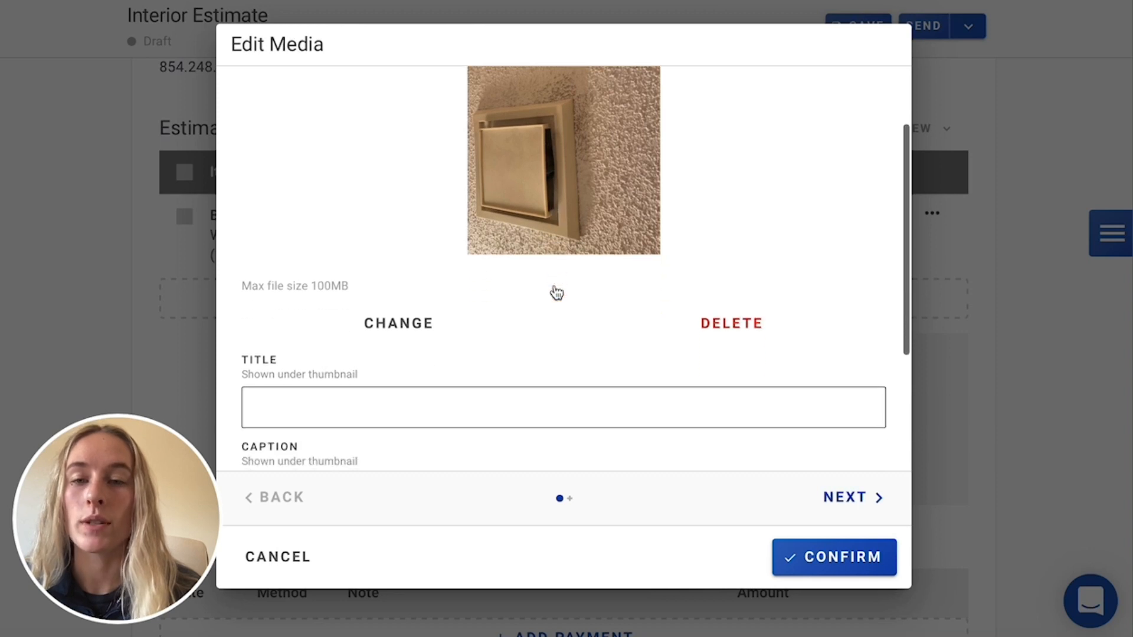
text(Extra priming around vent)
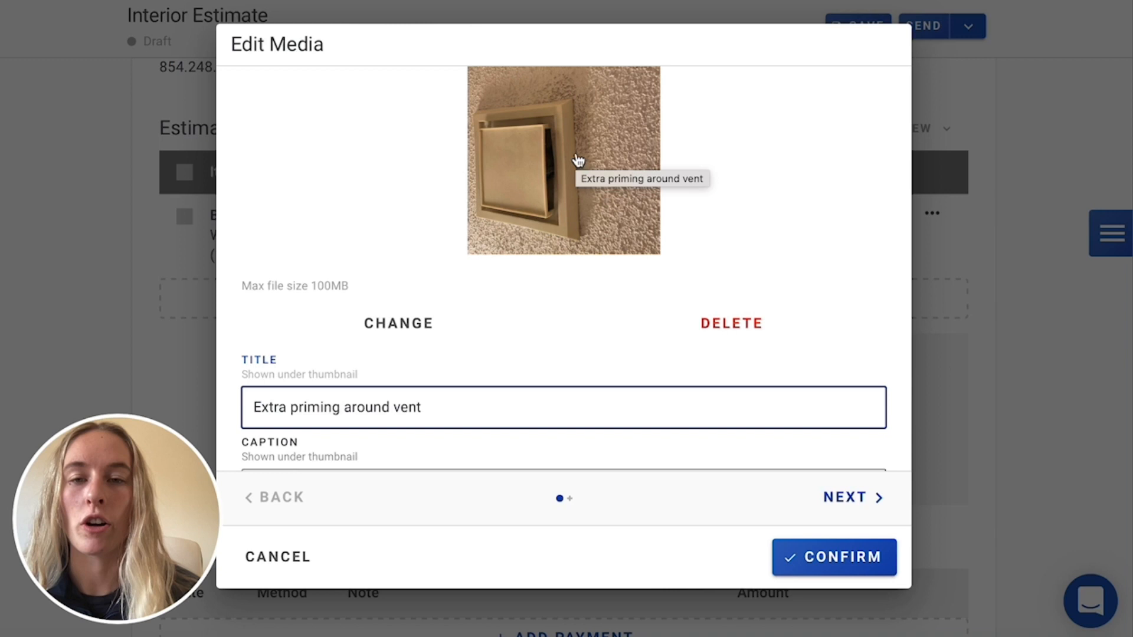
scroll(down, 3)
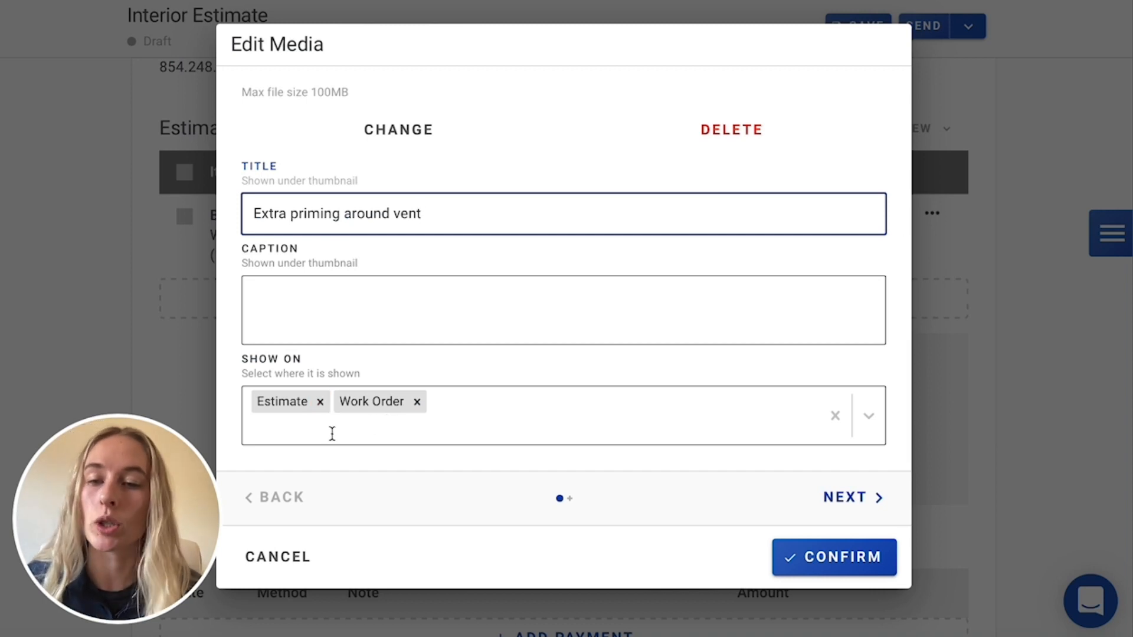
mouse_move(508, 413)
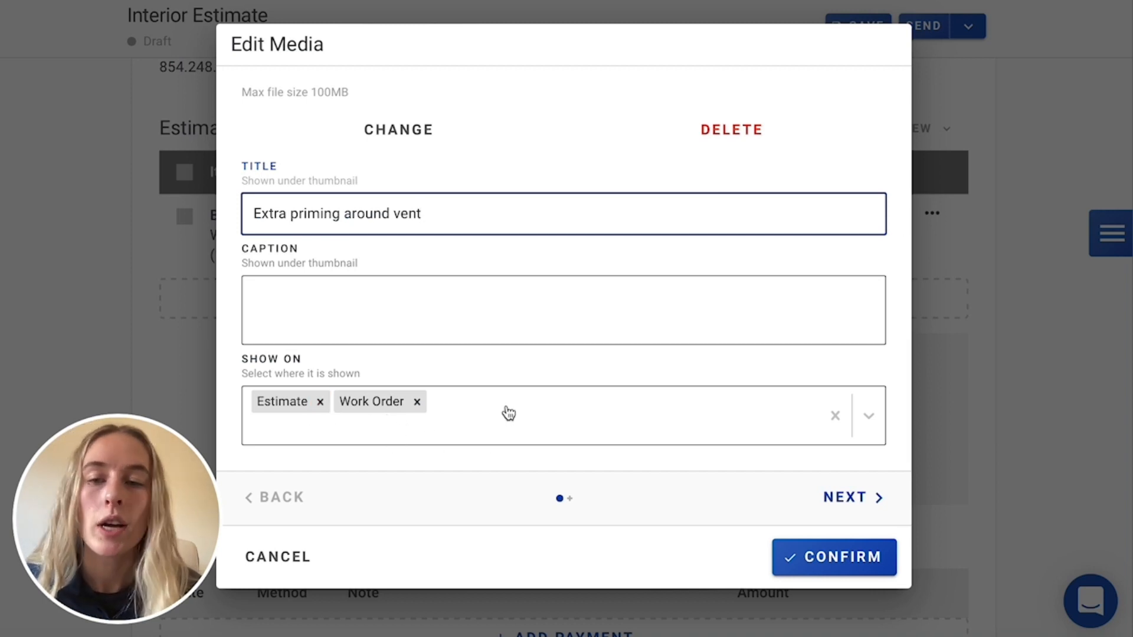
scroll(up, 3)
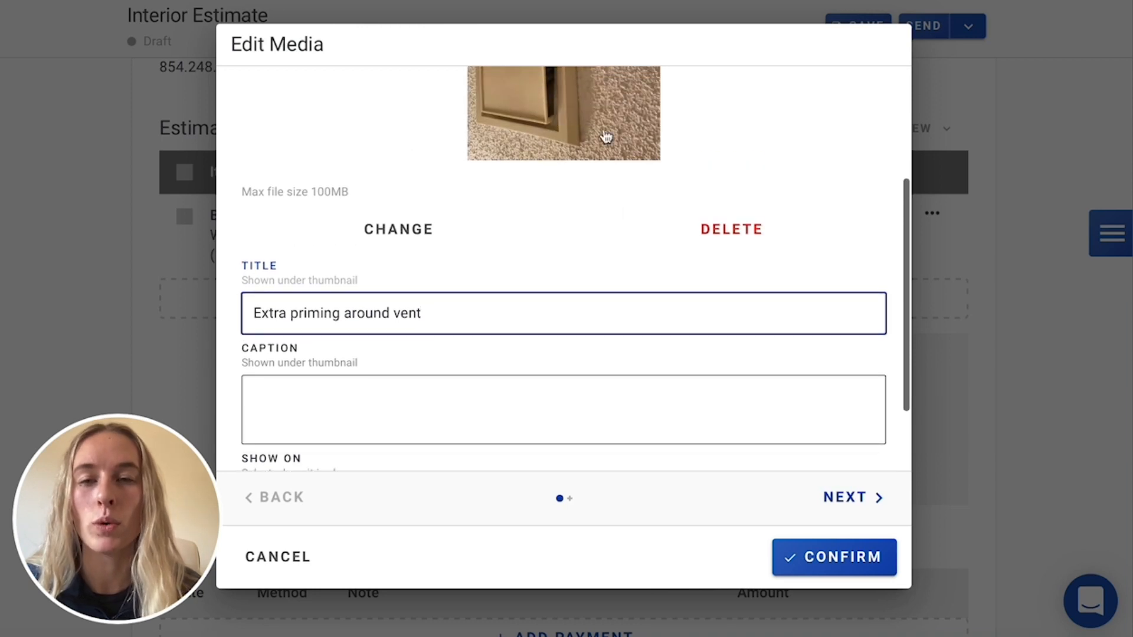
mouse_move(773, 467)
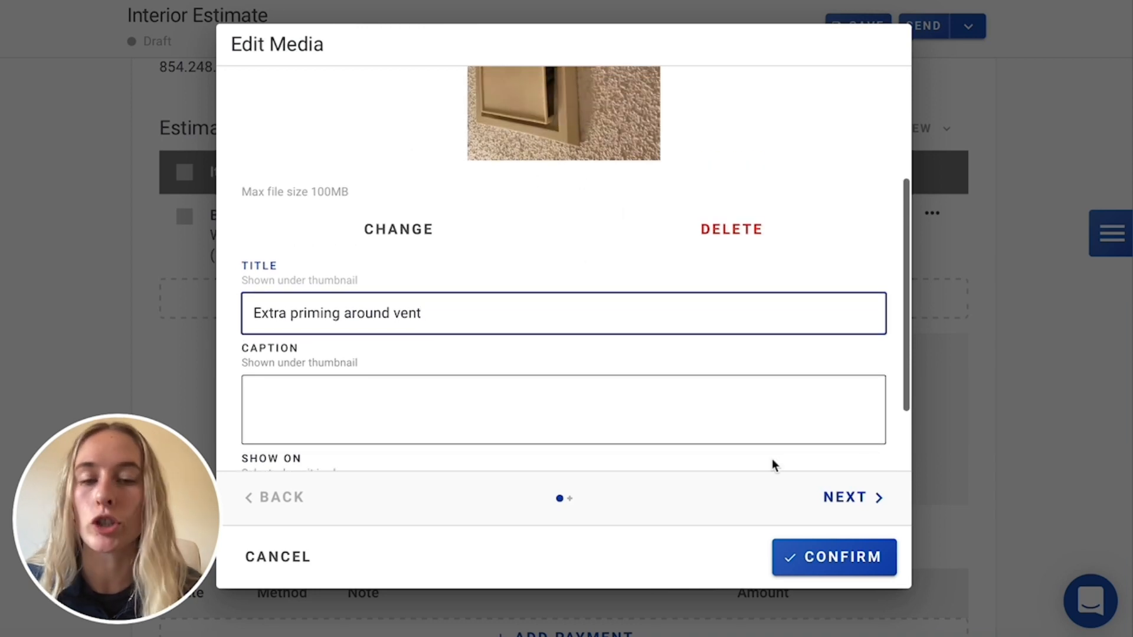
click(833, 556)
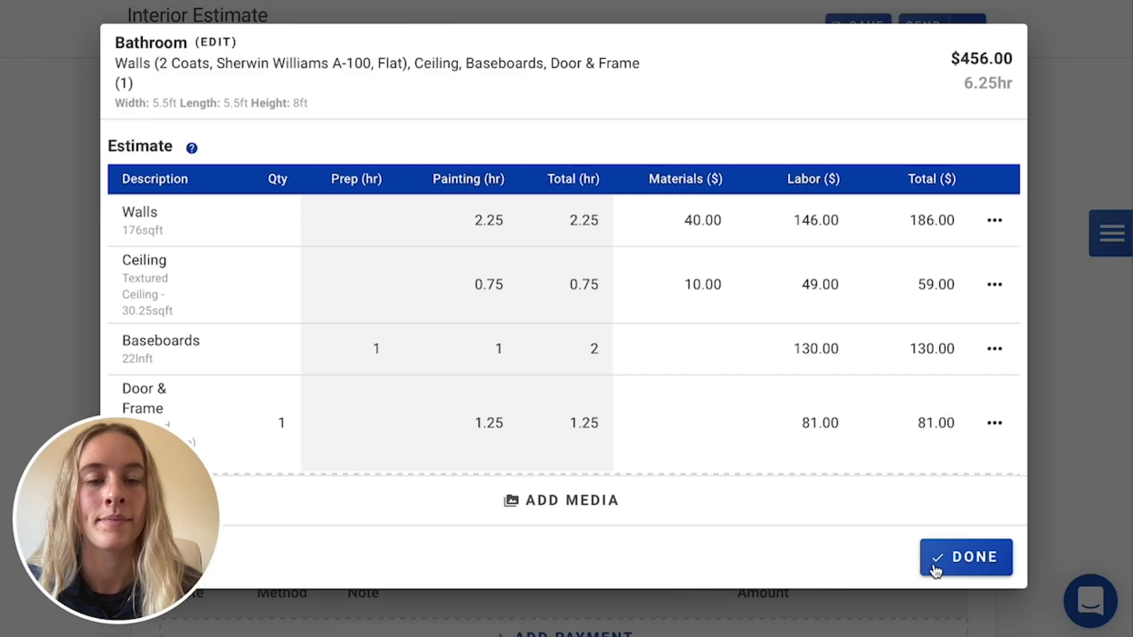
Step: Close the Bathroom area and save the estimate
click(966, 557)
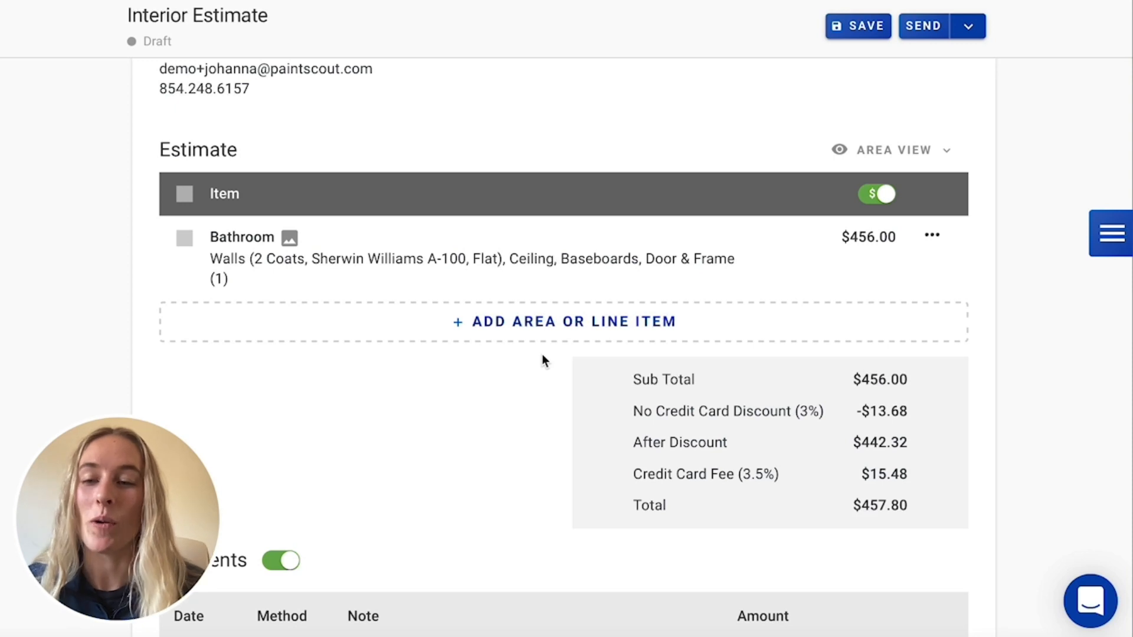
click(858, 25)
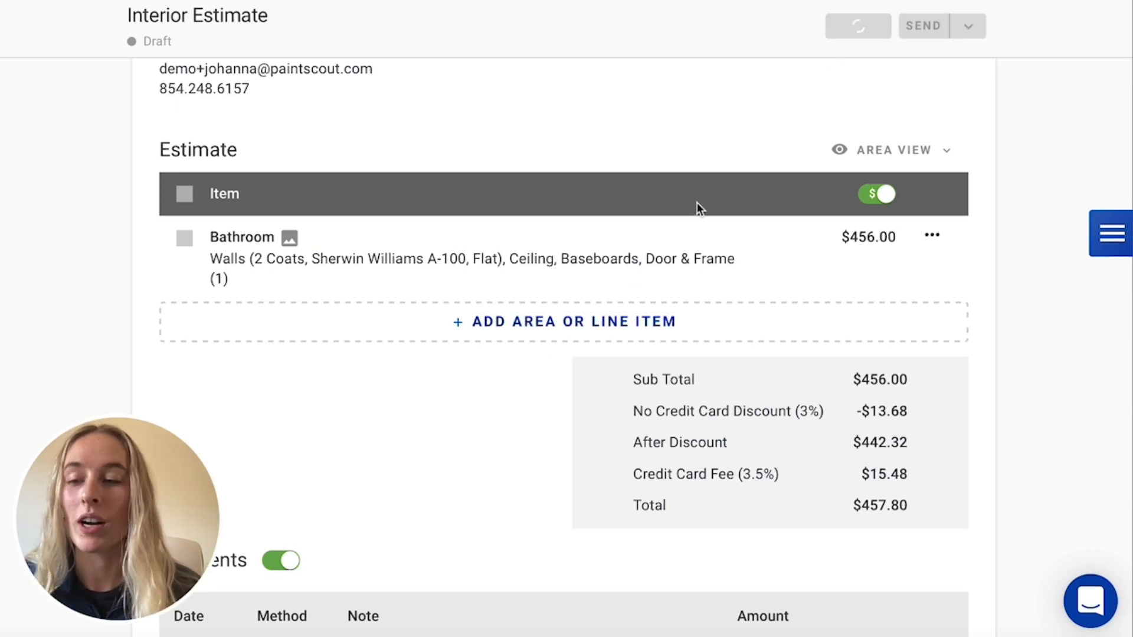